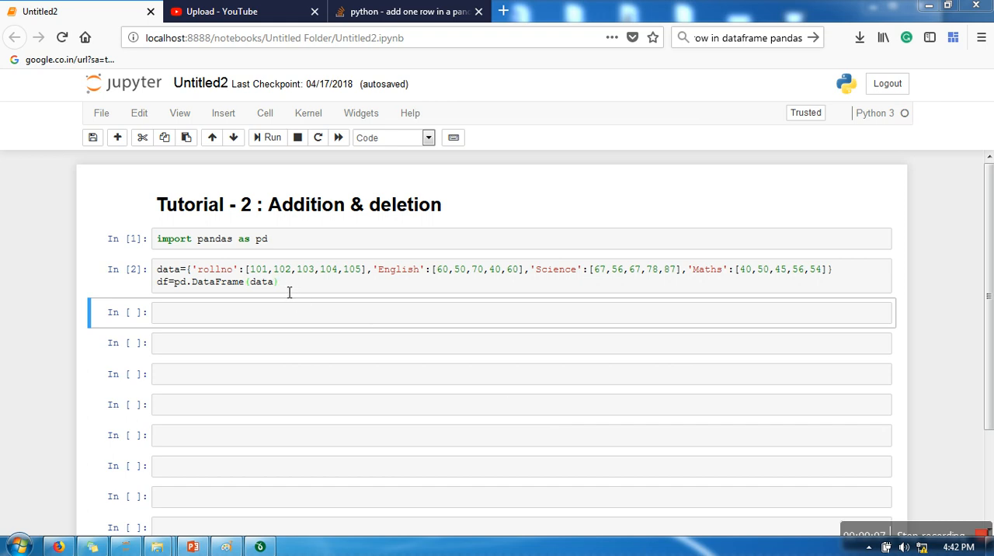
Step: Run df.head() to show the first five students' English, Maths, Science and rollno
click(264, 312)
text(df.head())
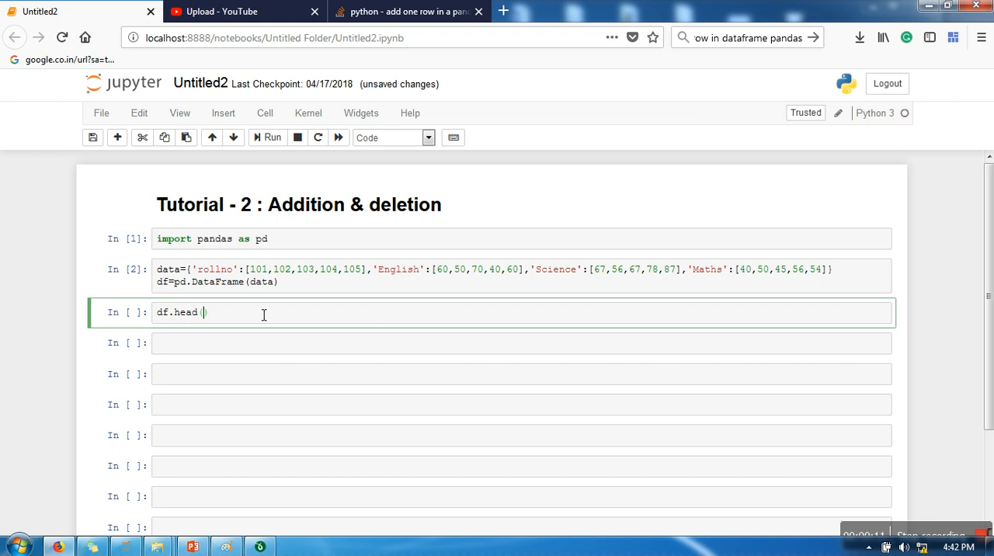
click(272, 137)
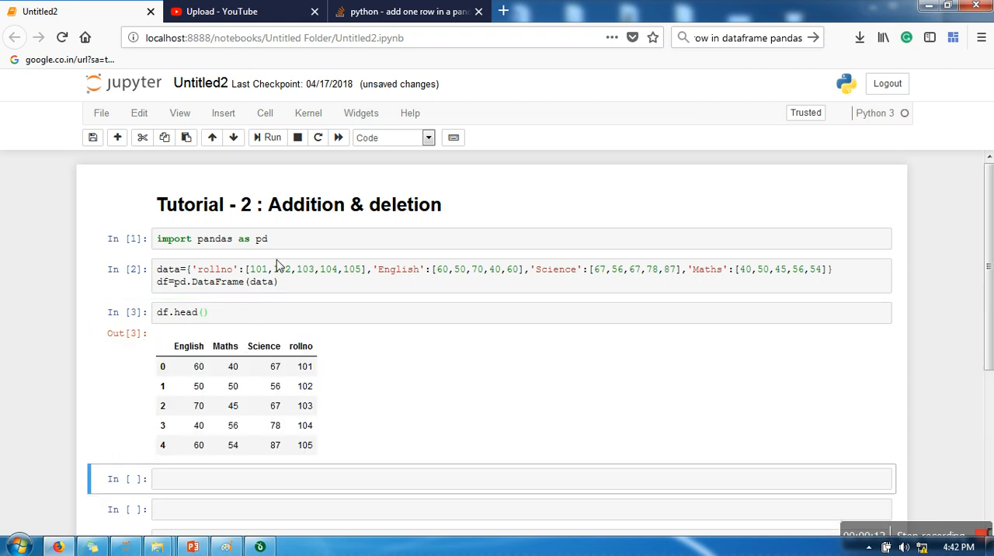
mouse_move(205, 355)
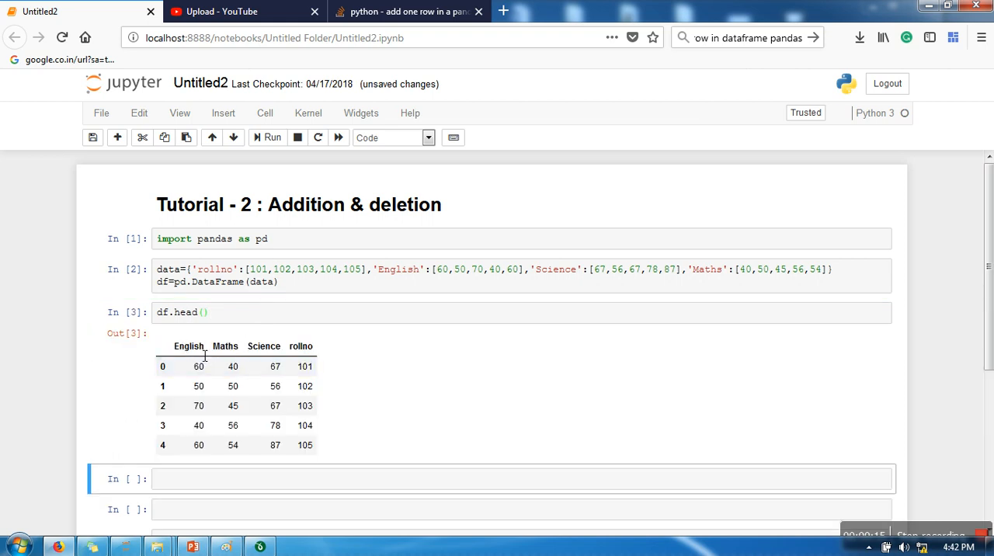
mouse_move(319, 351)
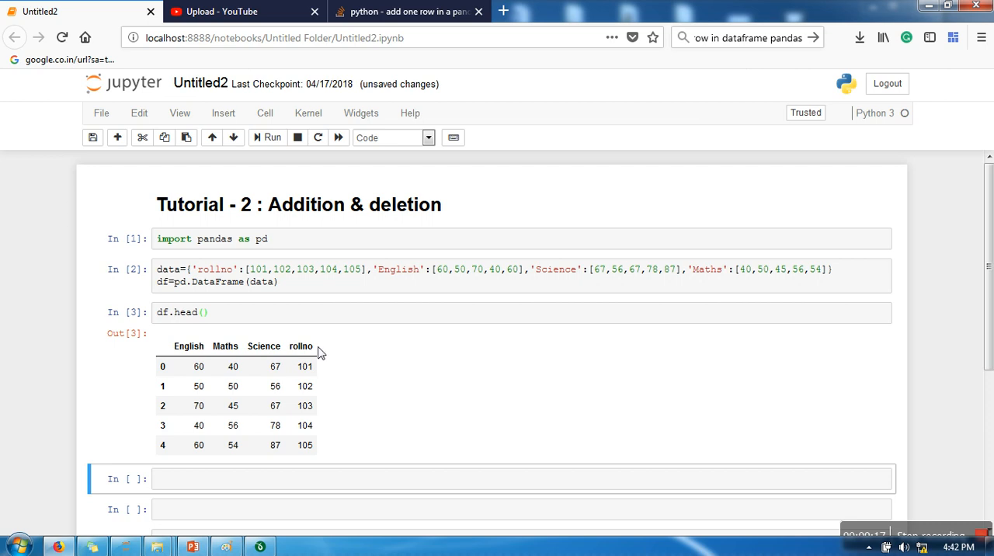
scroll(down, 3)
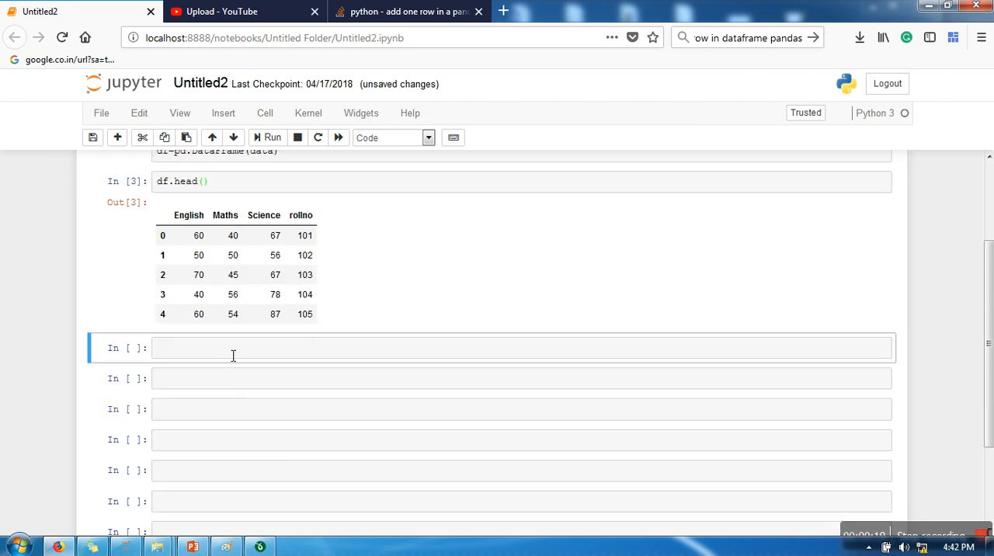
scroll(up, 3)
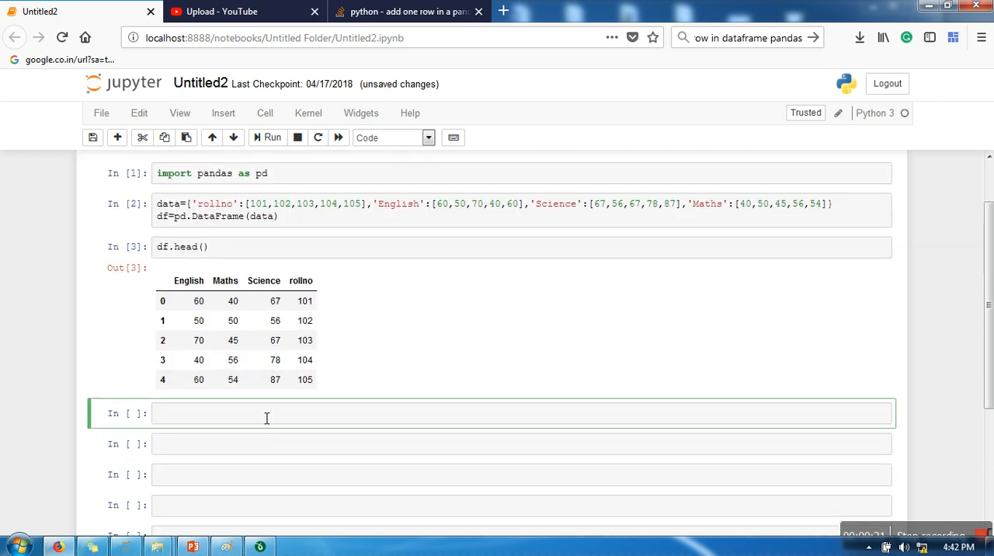
Step: Assign df['total'] the list [12, 23, 34, 456, 76] in a new cell
text(df)
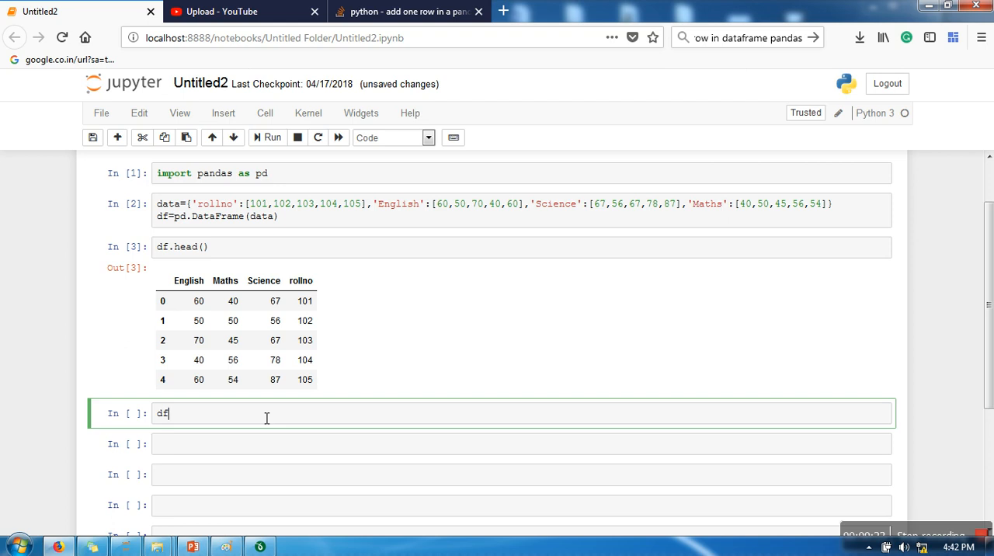
text([''])
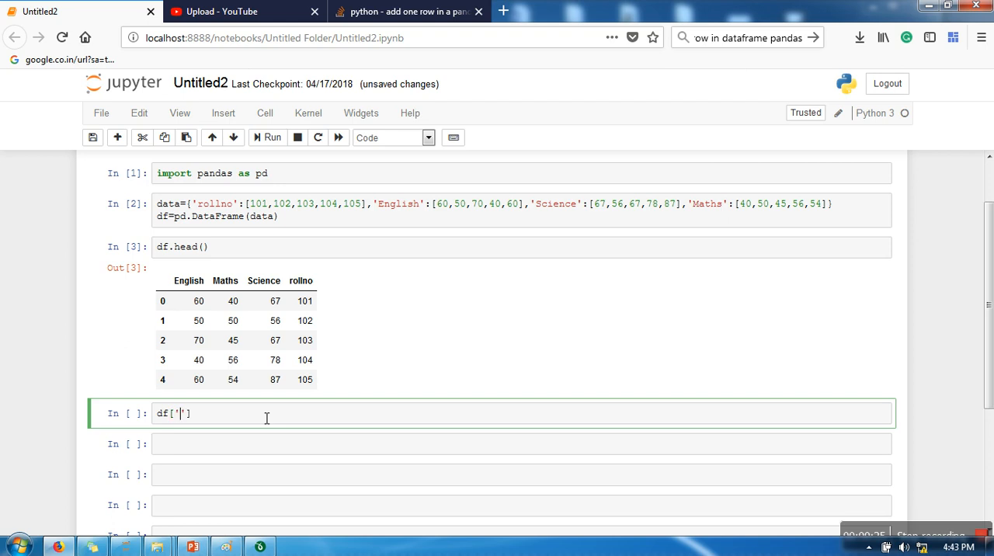
text(tot)
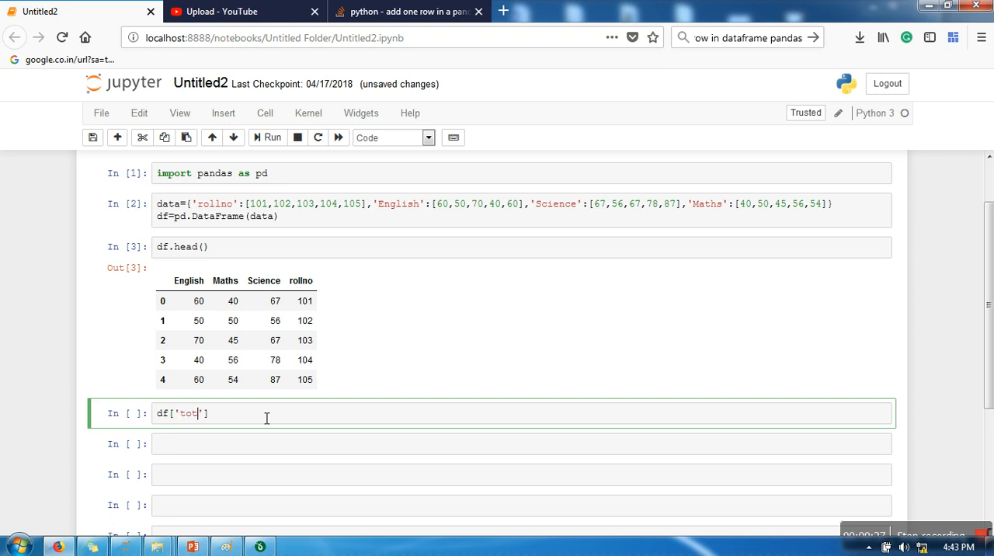
text(al']=)
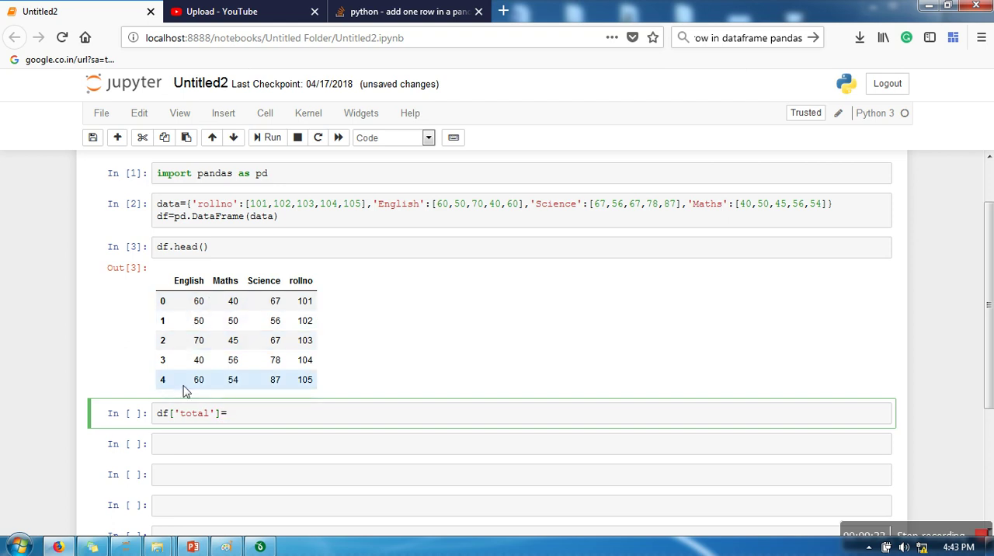
mouse_move(317, 422)
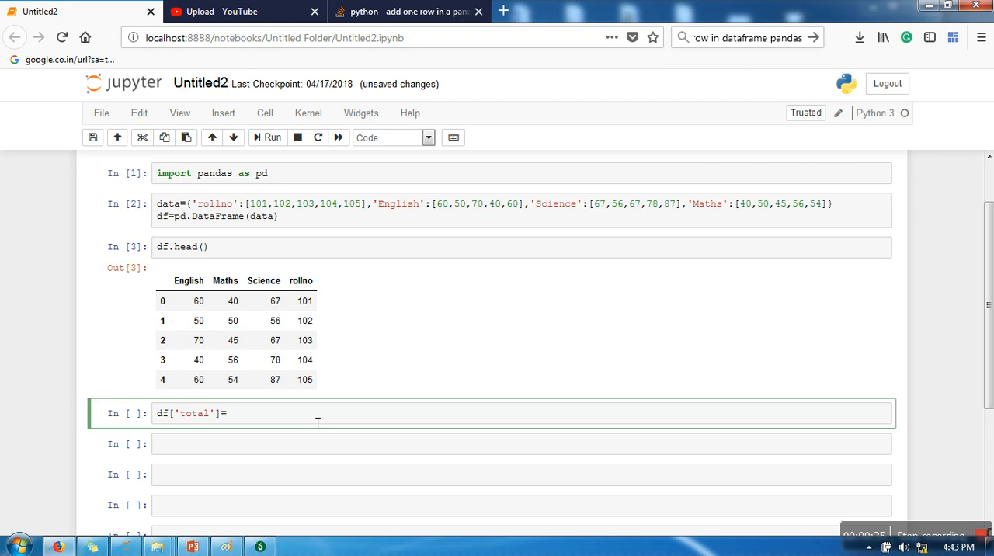
text([])
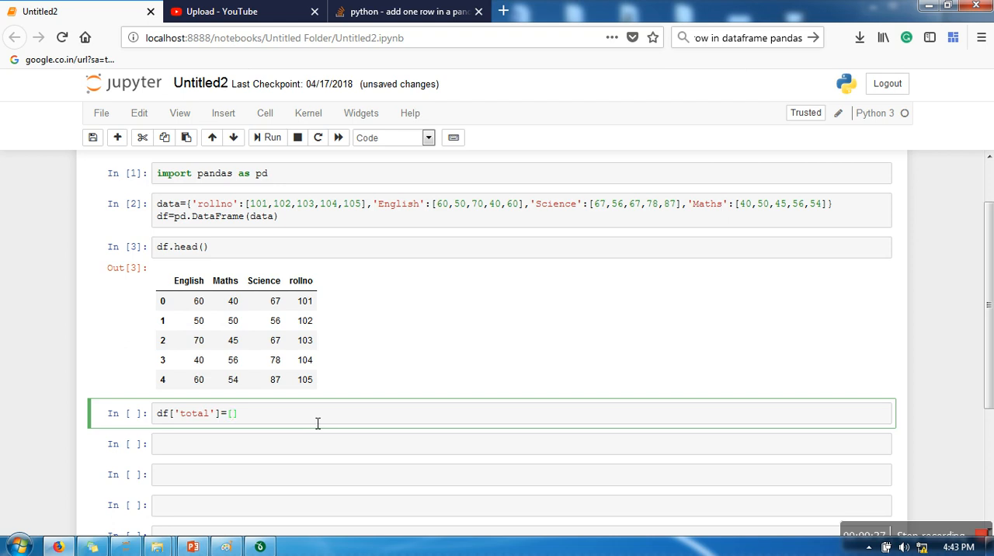
text(12,23,34,)
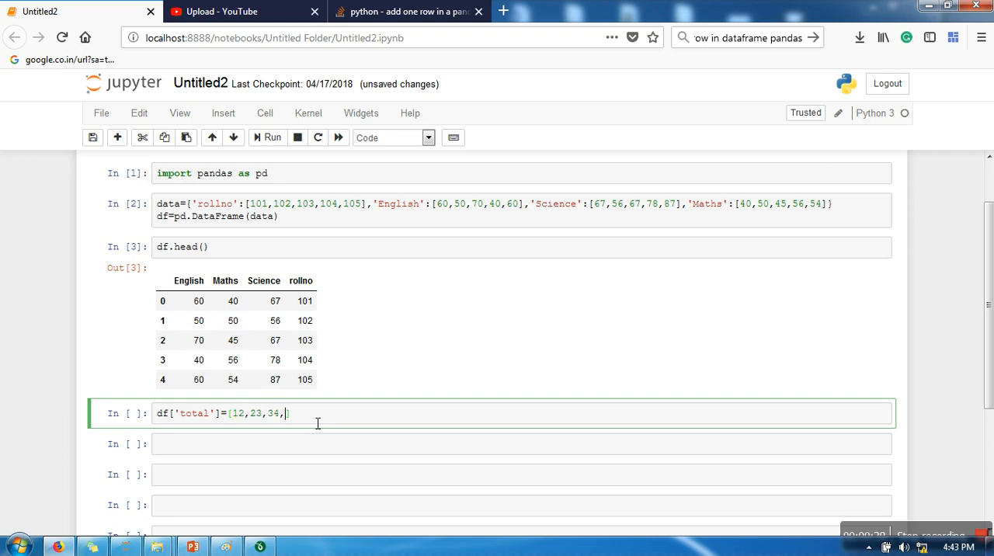
text(456,76])
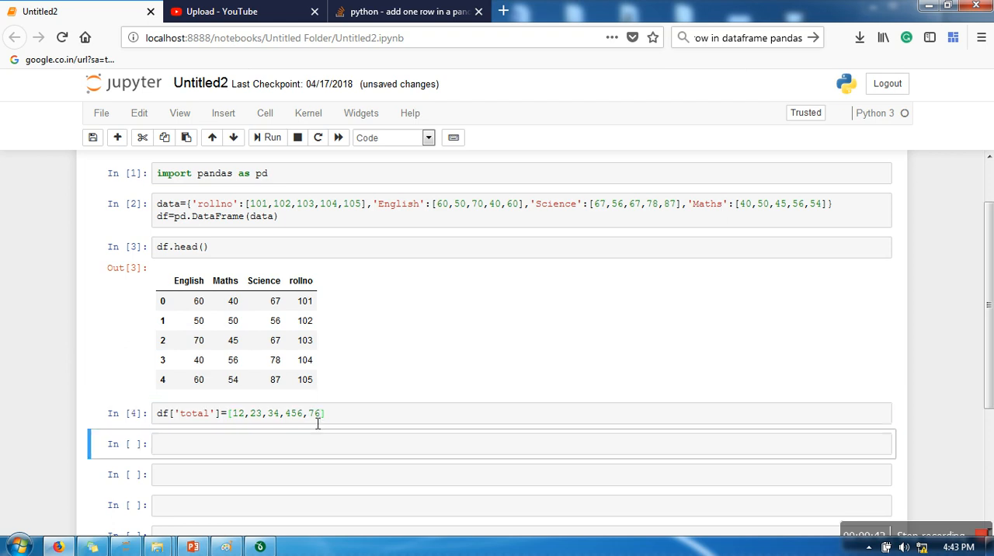
mouse_move(248, 419)
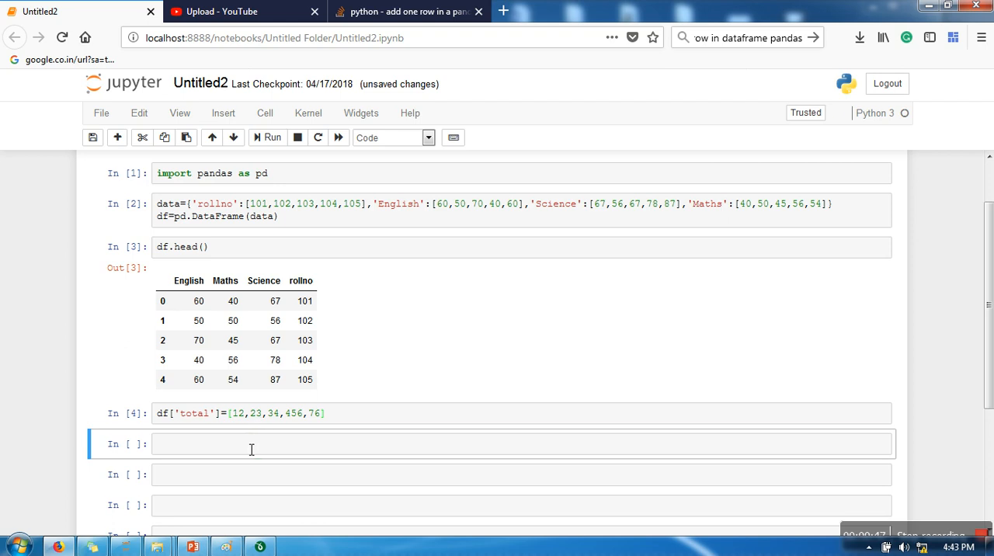
Step: Print df to confirm the new total column appears with its values
text(print)
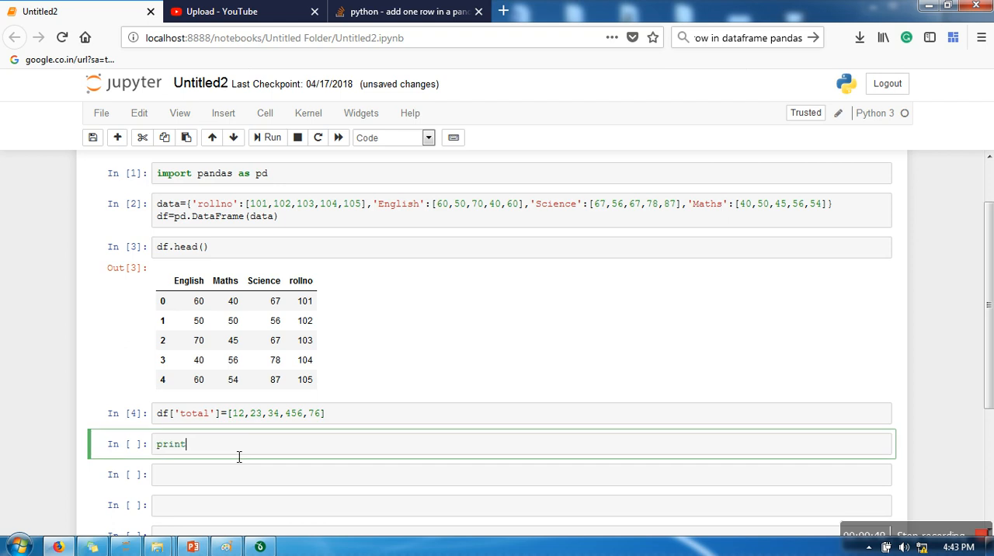
click(268, 137)
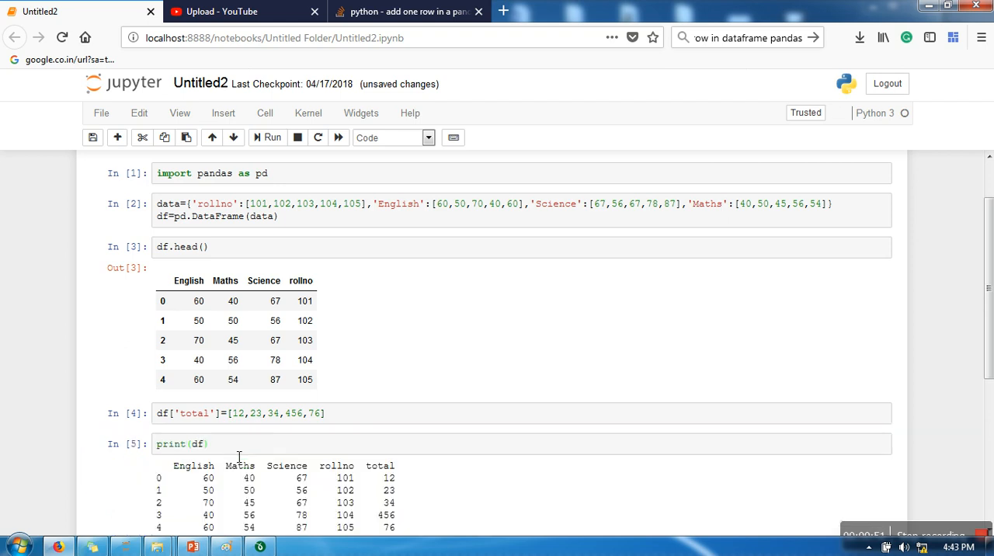
scroll(down, 3)
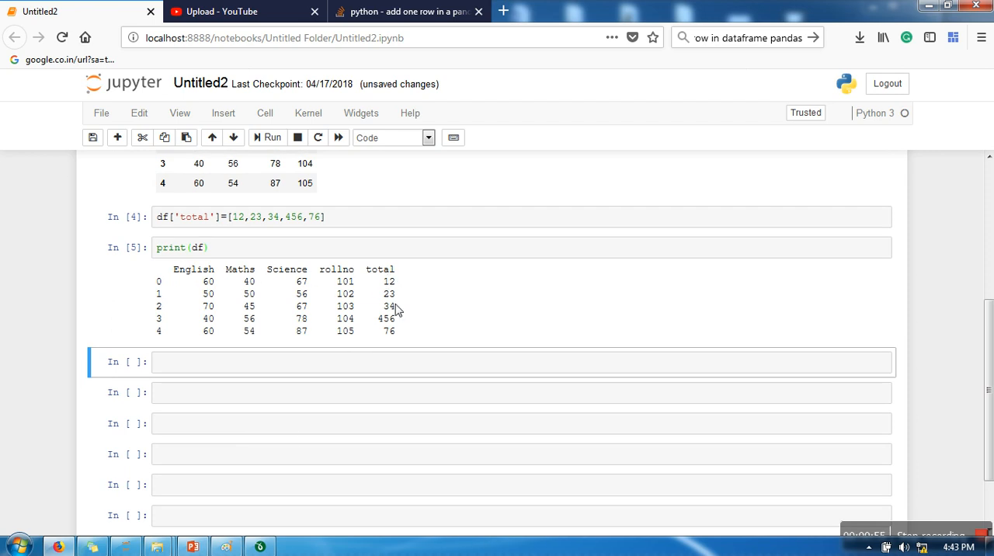
scroll(up, 3)
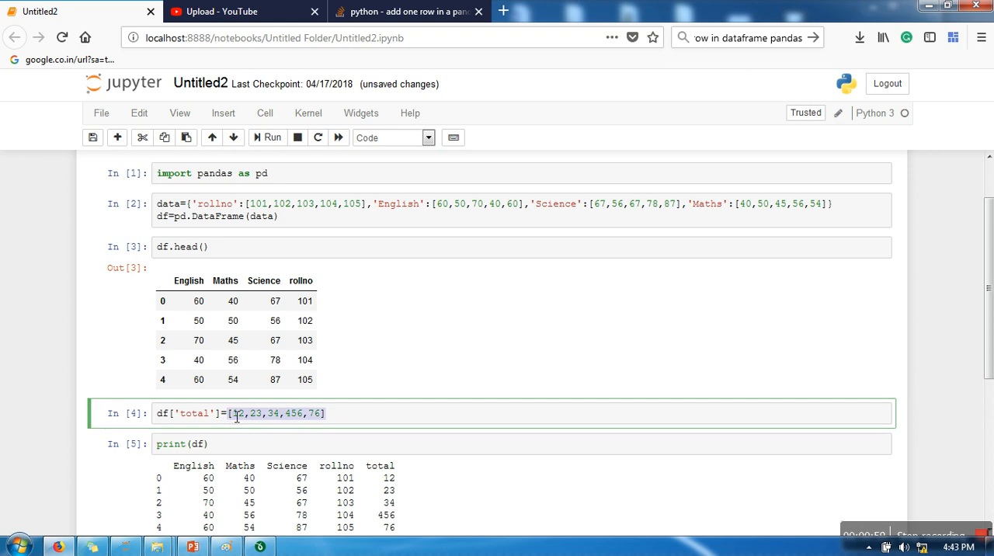
mouse_move(305, 302)
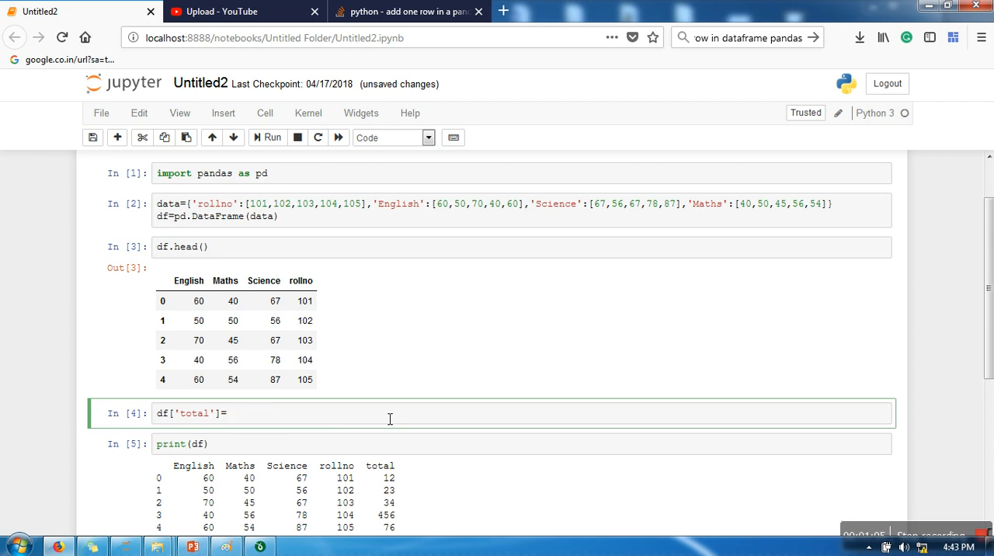
Step: Redefine df['total'] as df['English'] + df['Maths'] + df['Science']
text(df[])
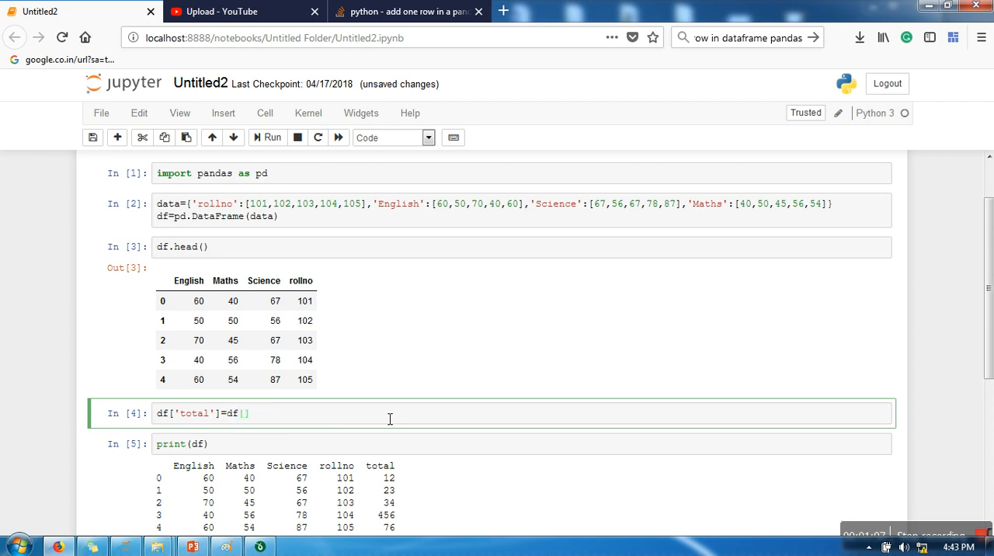
text('')
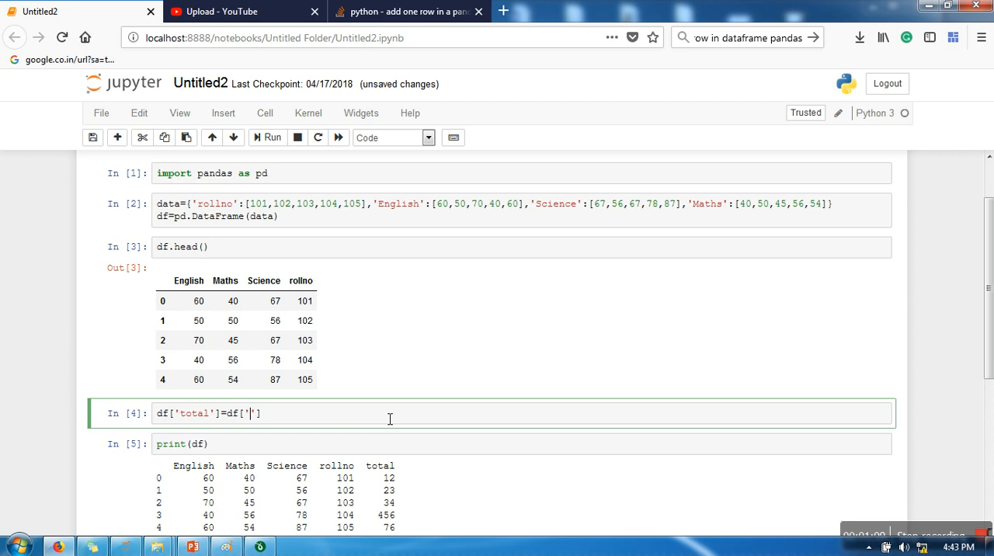
text(English)
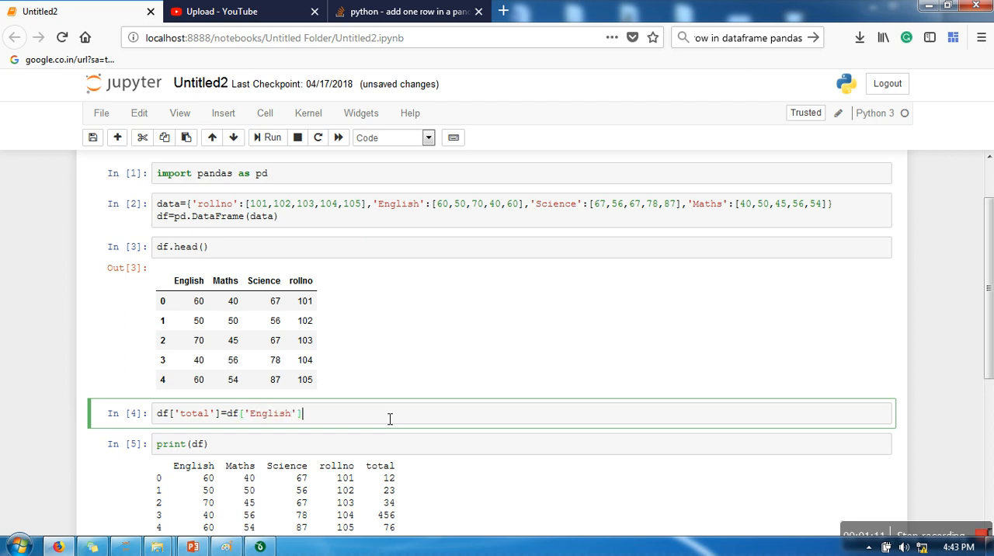
text(+df)
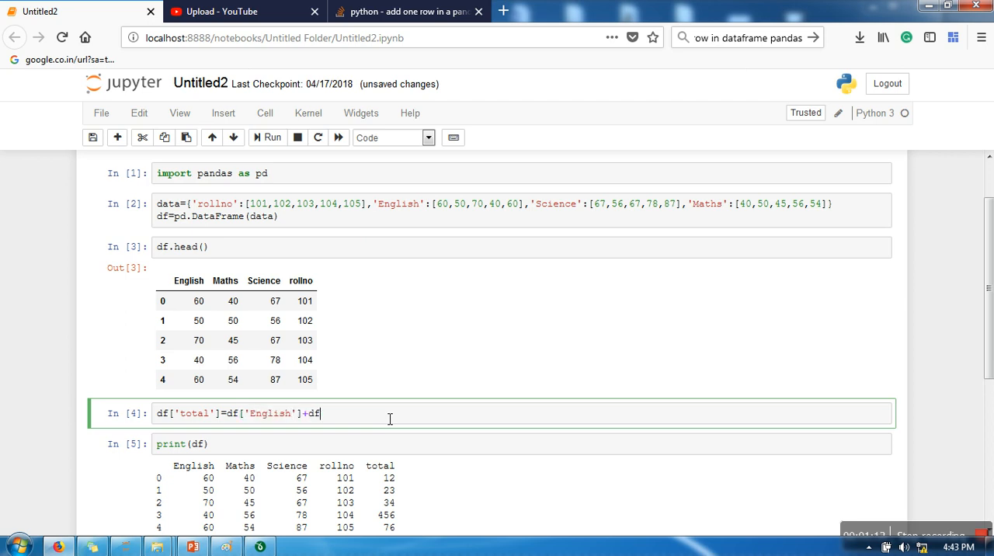
text(['Maths'])
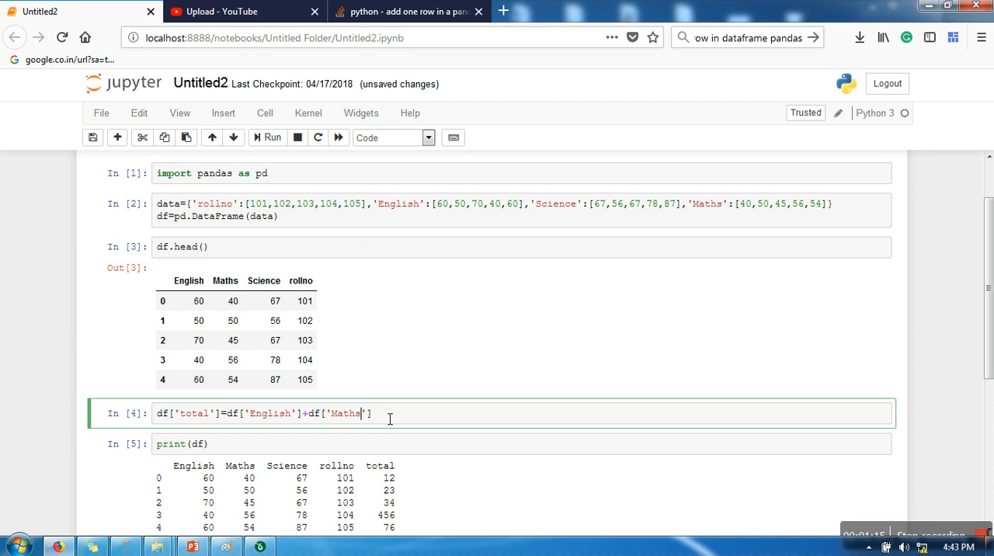
text(+df['Science)
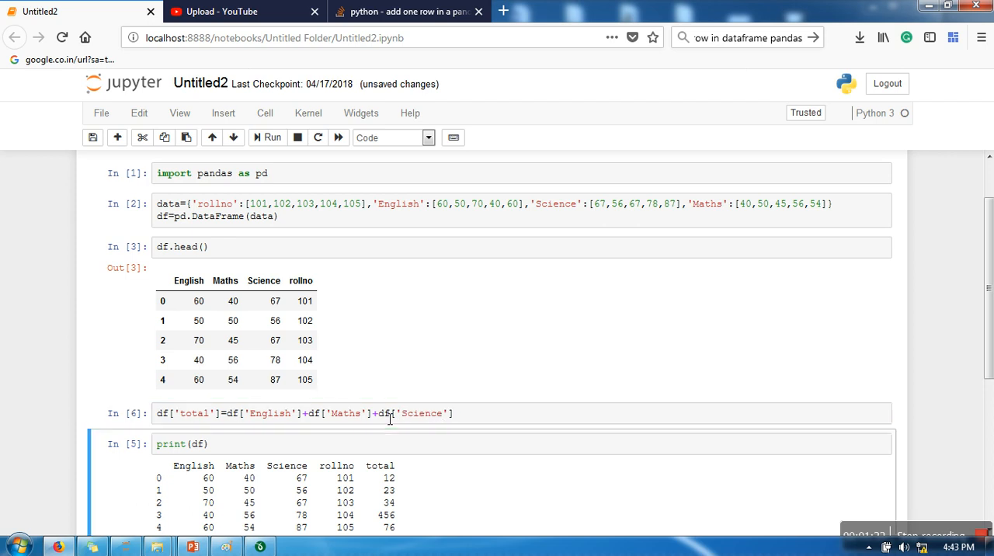
Step: Reprint df showing totals 167, 156, 182, 174 and 201, then review the cells
click(267, 137)
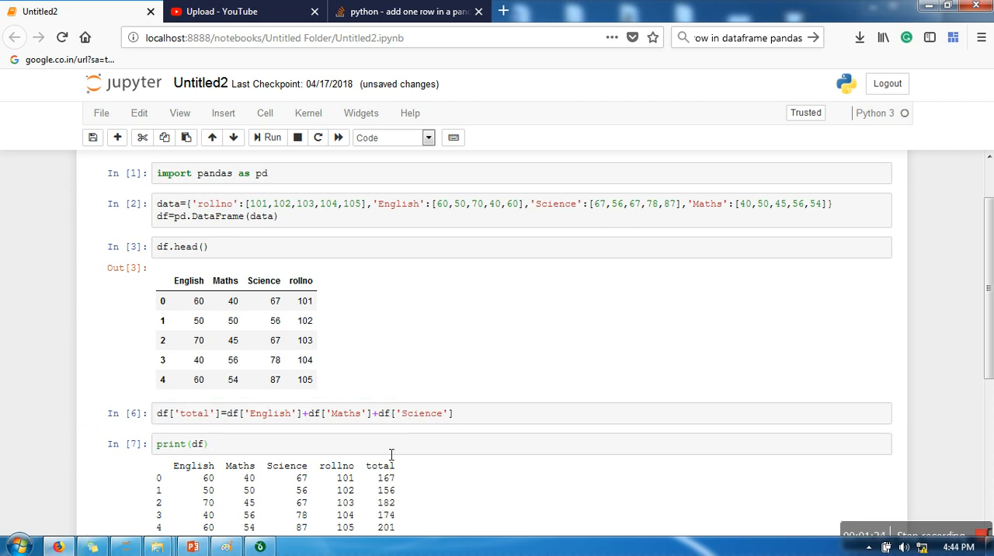
scroll(down, 3)
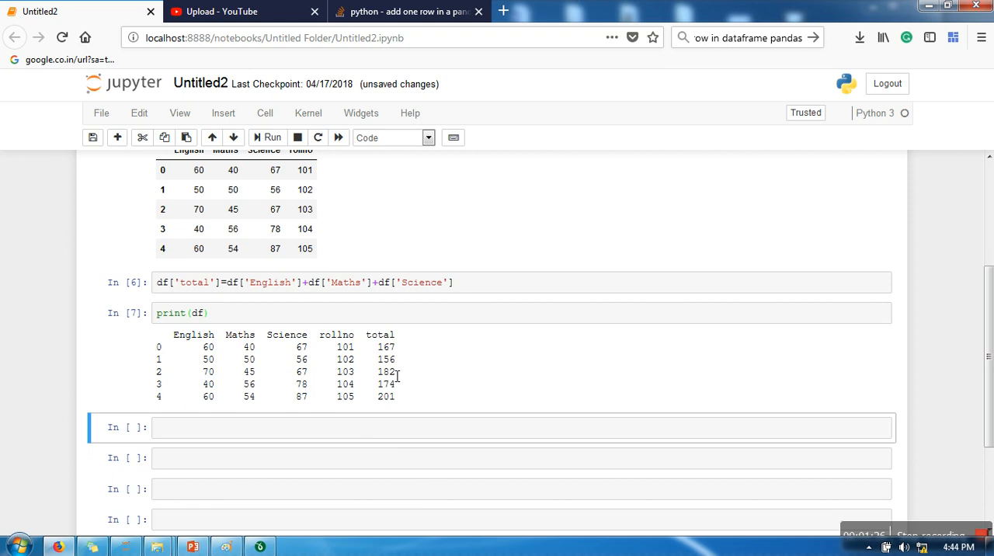
mouse_move(225, 354)
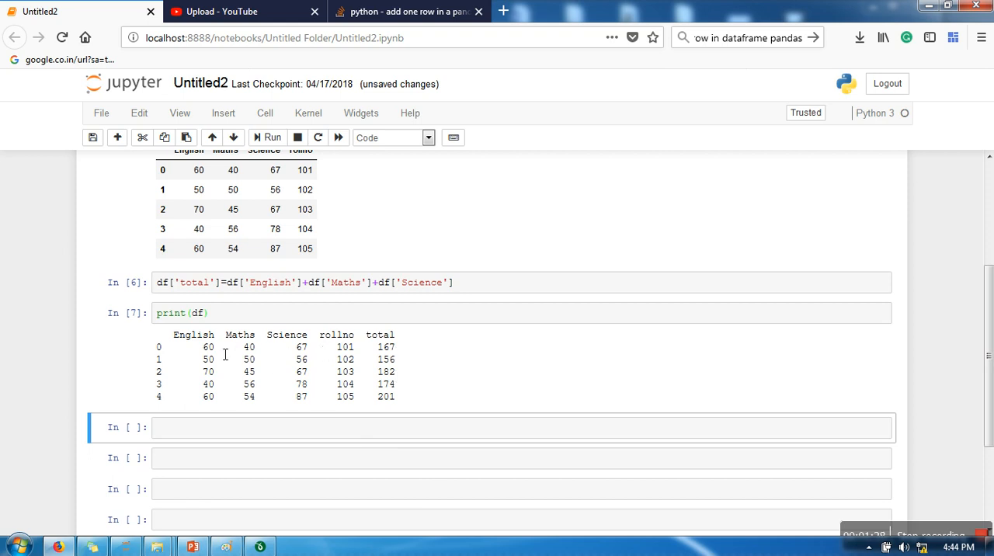
mouse_move(385, 362)
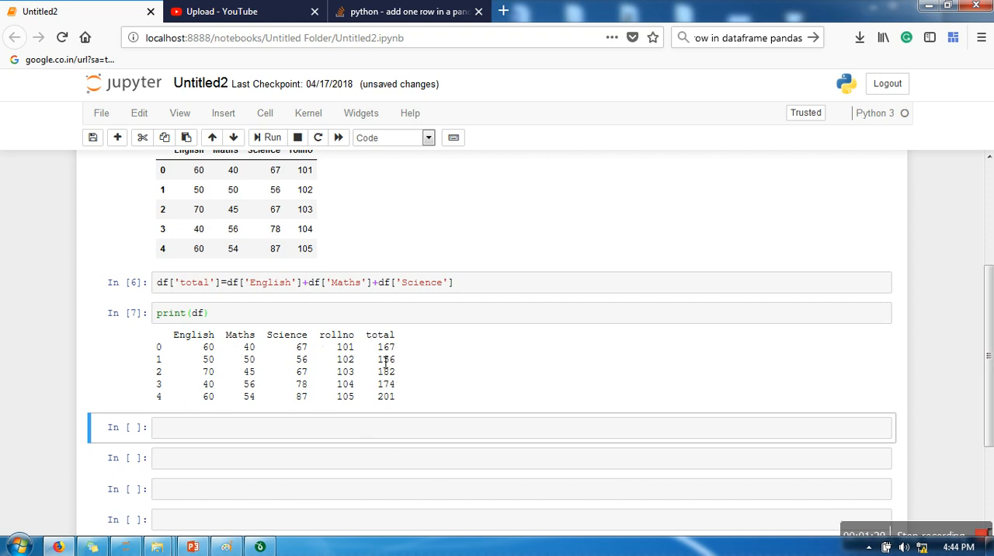
mouse_move(214, 277)
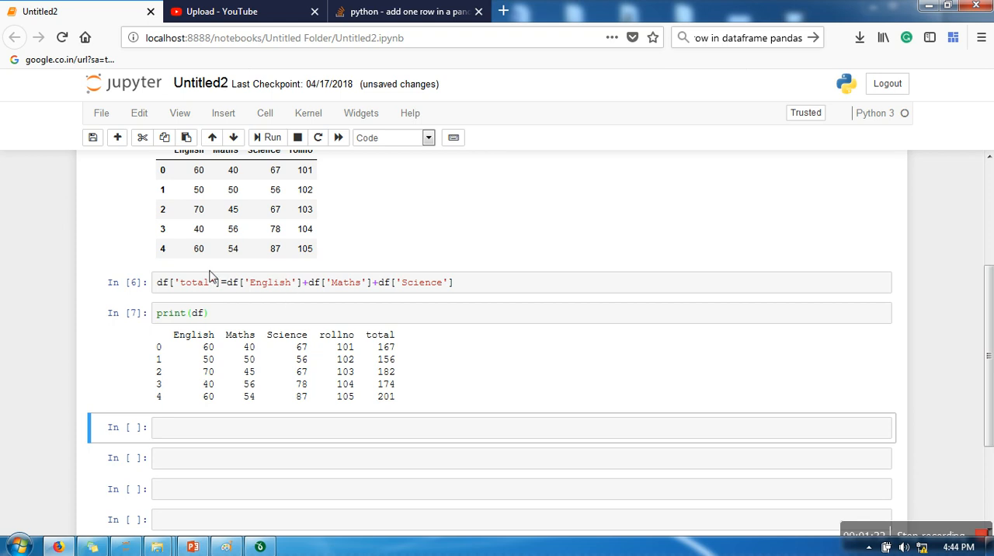
scroll(up, 3)
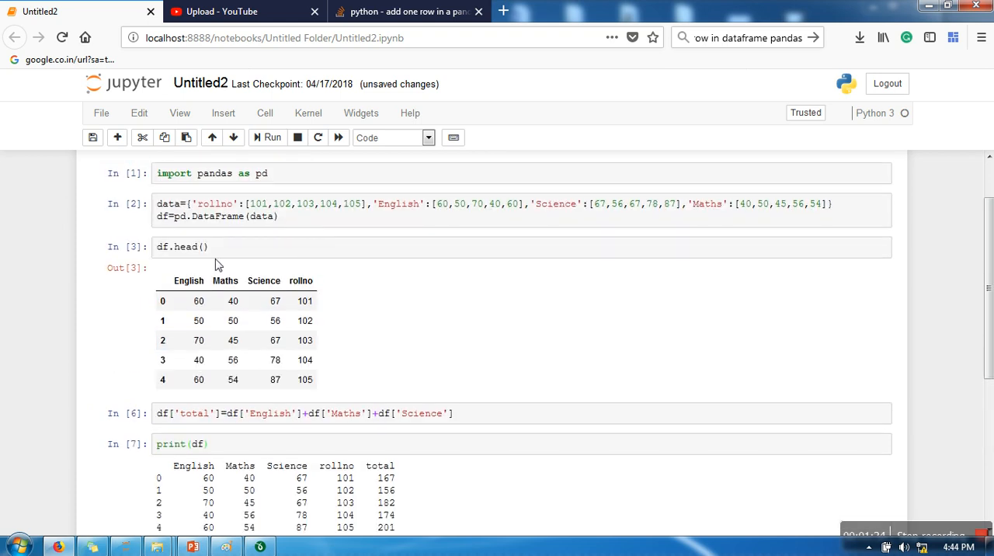
scroll(down, 3)
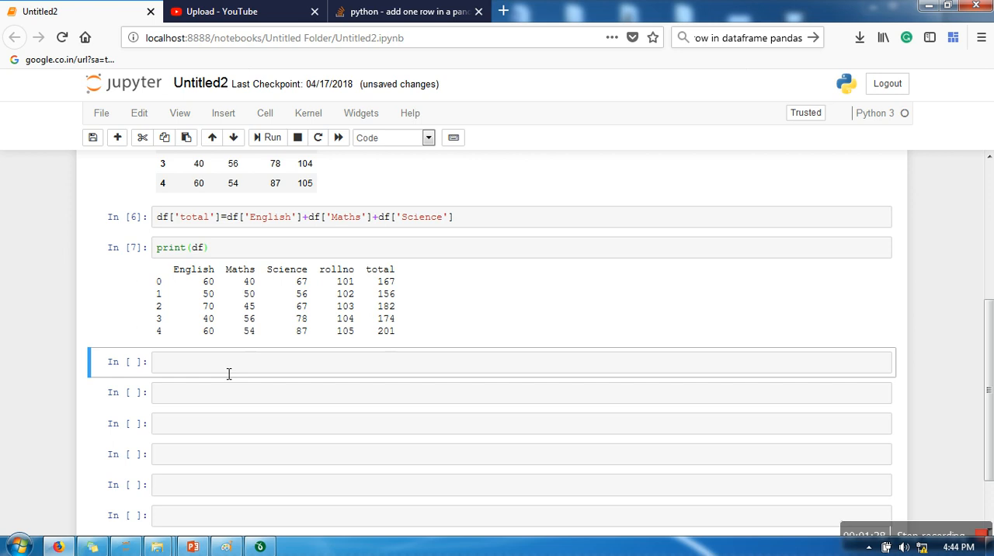
mouse_move(341, 310)
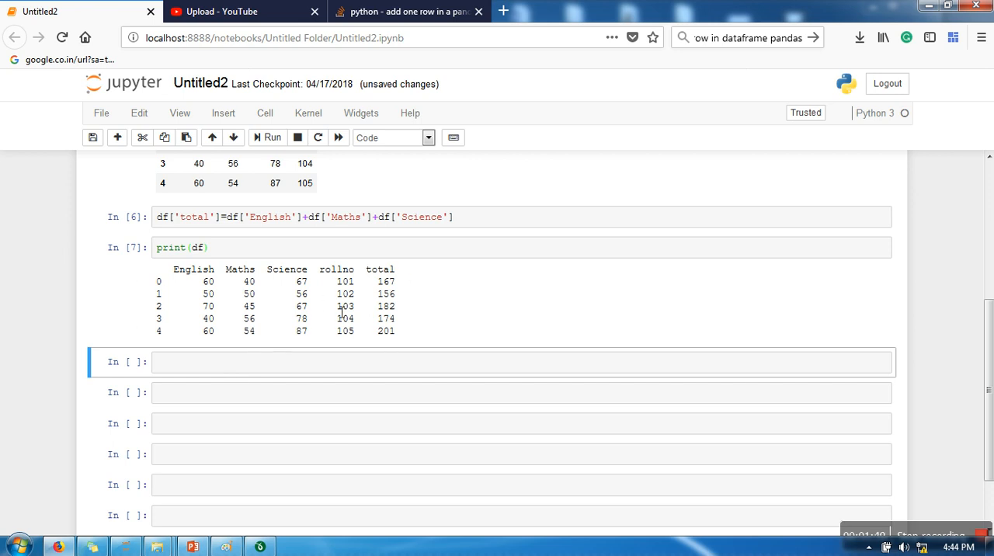
mouse_move(237, 381)
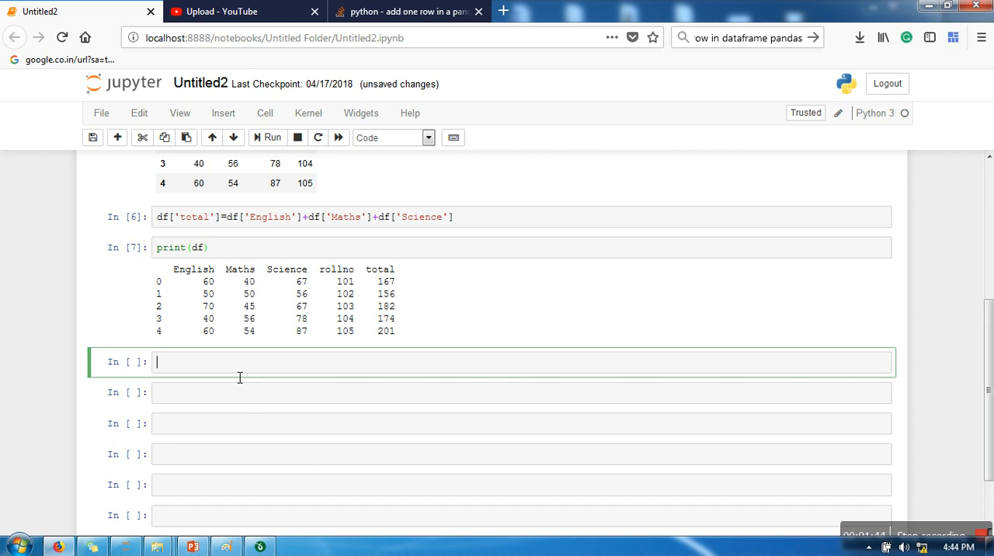
Step: Run df.drop(['total'],axis=1) to display the table without the total column
text(df.drop([')
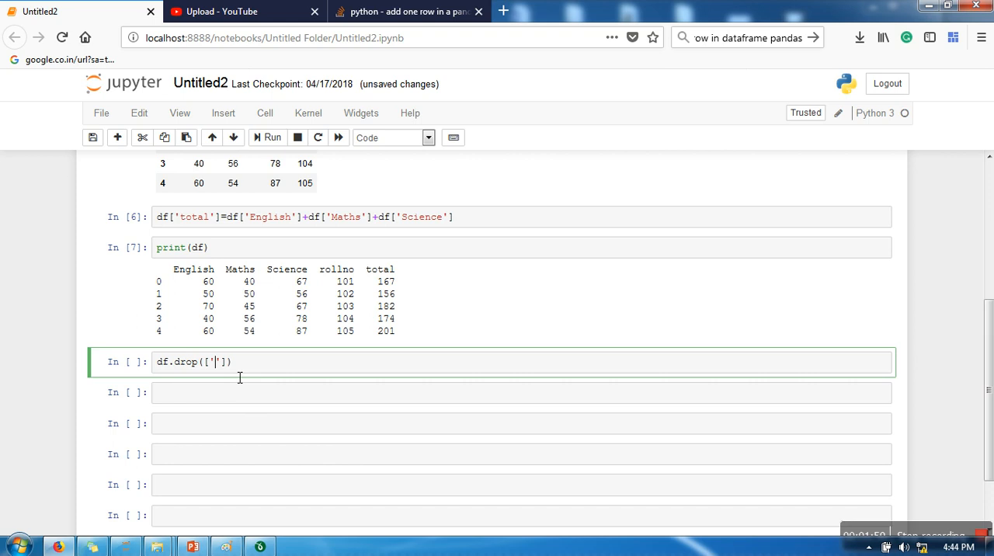
text(total)
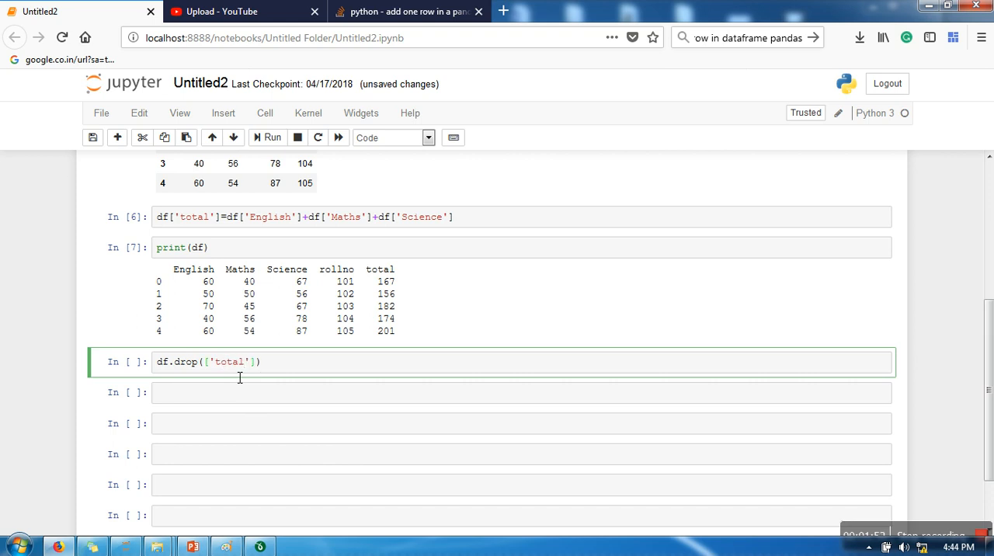
text(,ai)
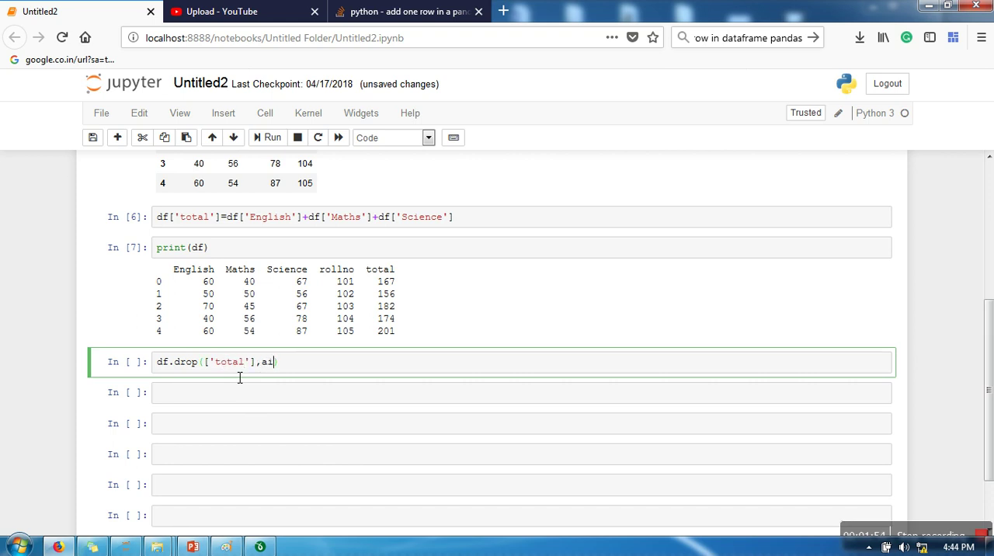
key(Backspace)
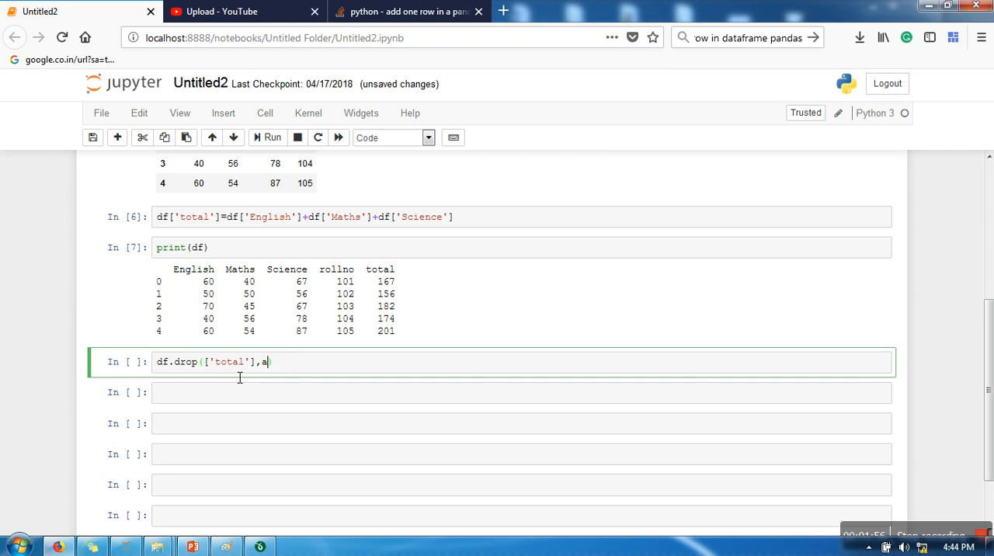
text(xis=))
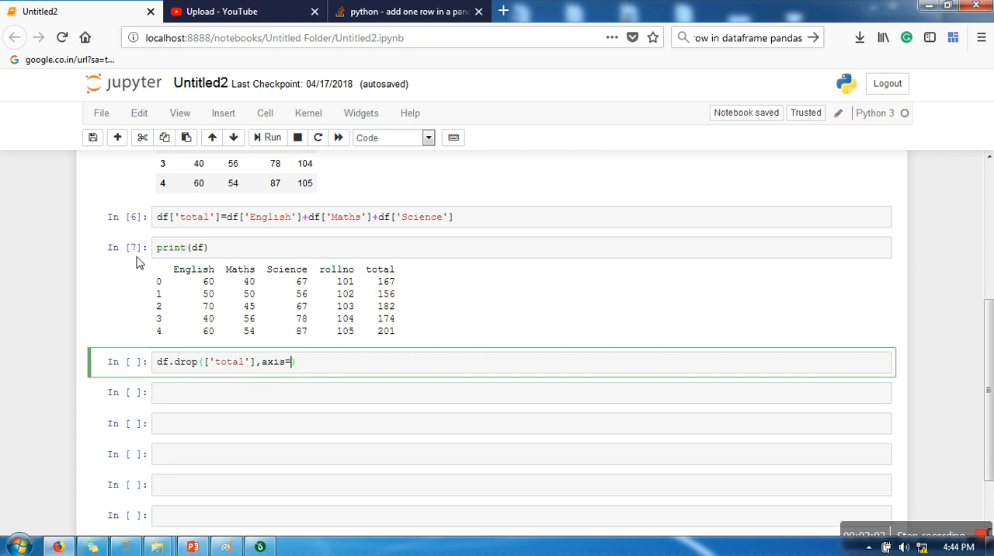
mouse_move(171, 344)
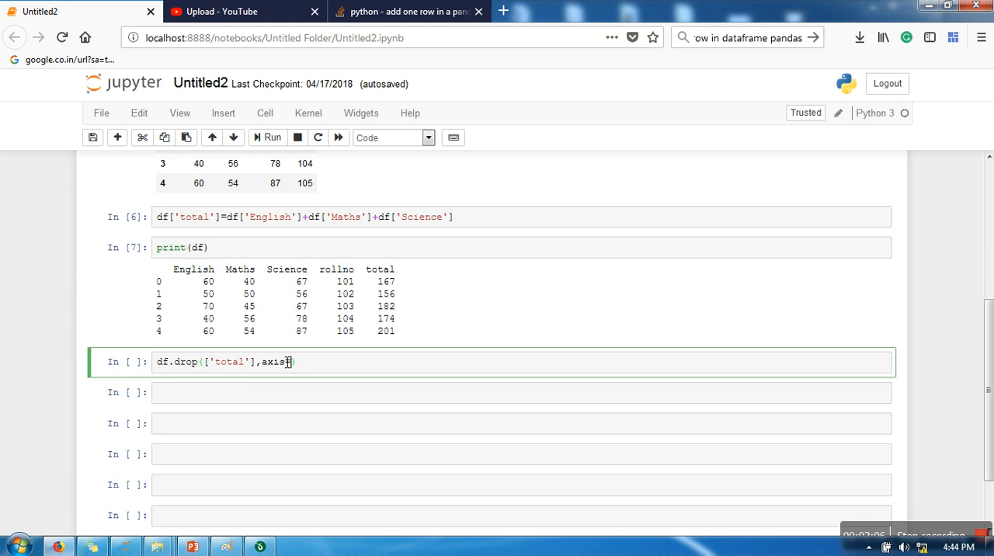
text(=)
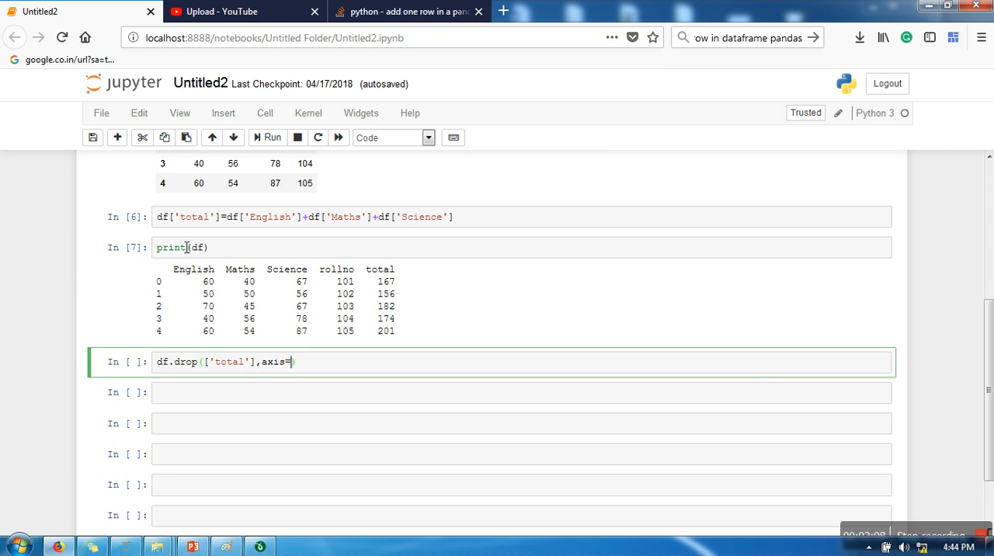
mouse_move(401, 248)
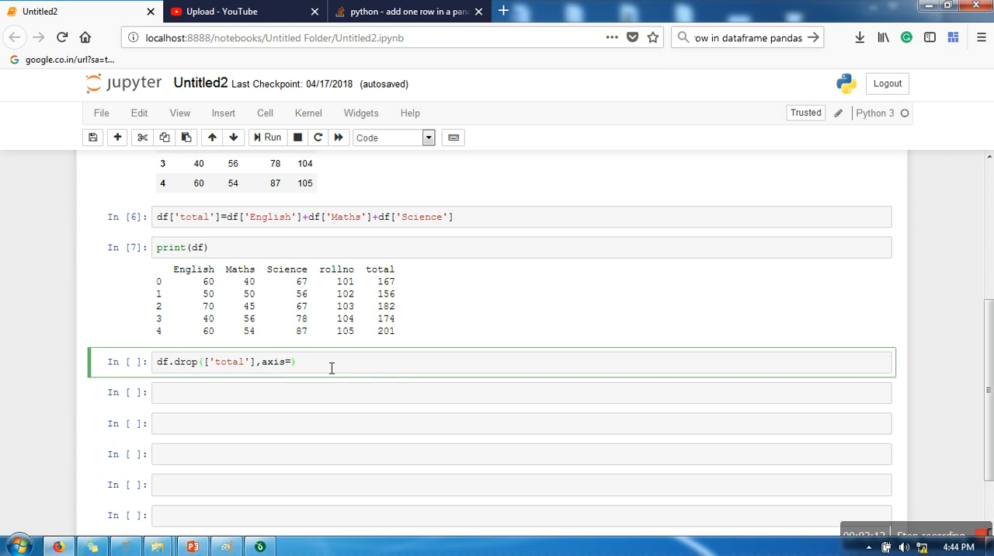
text(1)
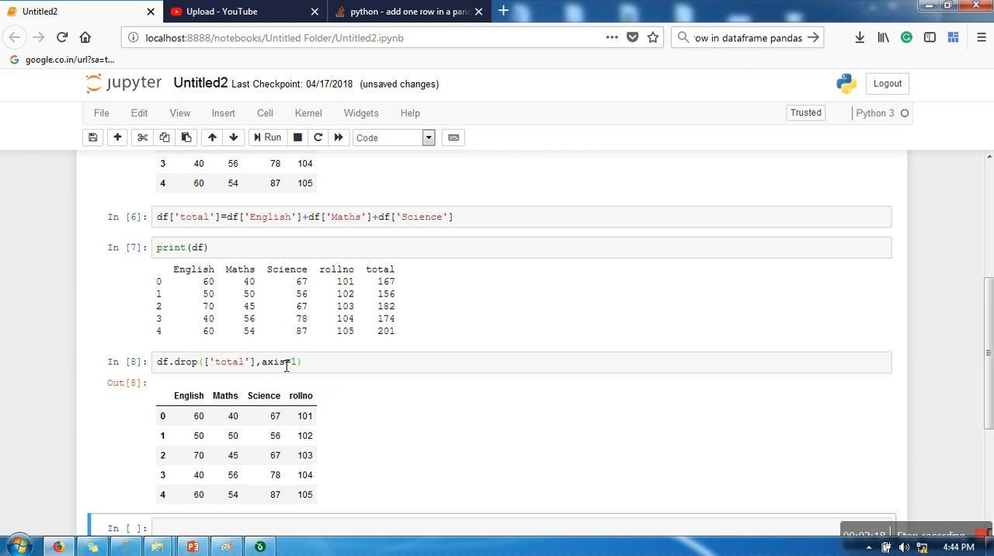
mouse_move(313, 362)
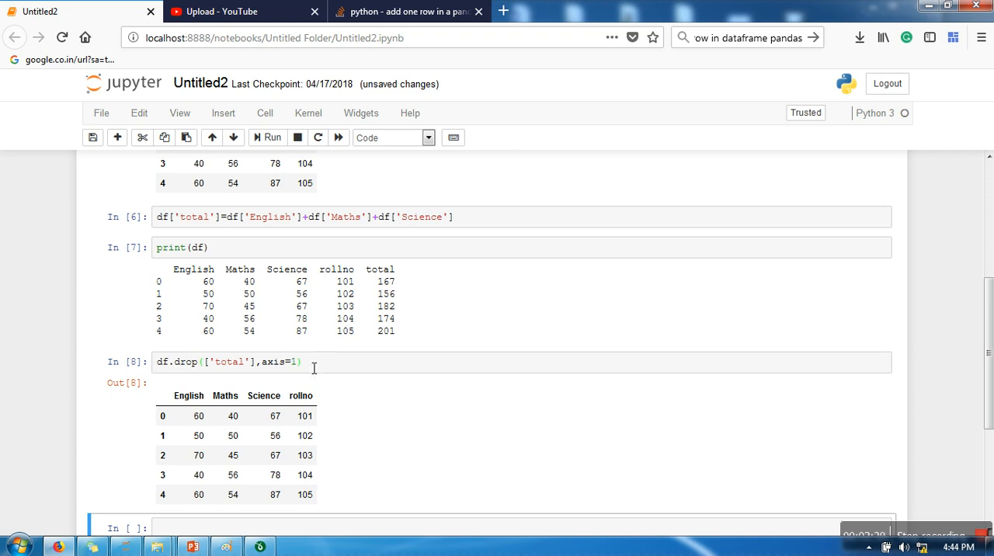
mouse_move(263, 348)
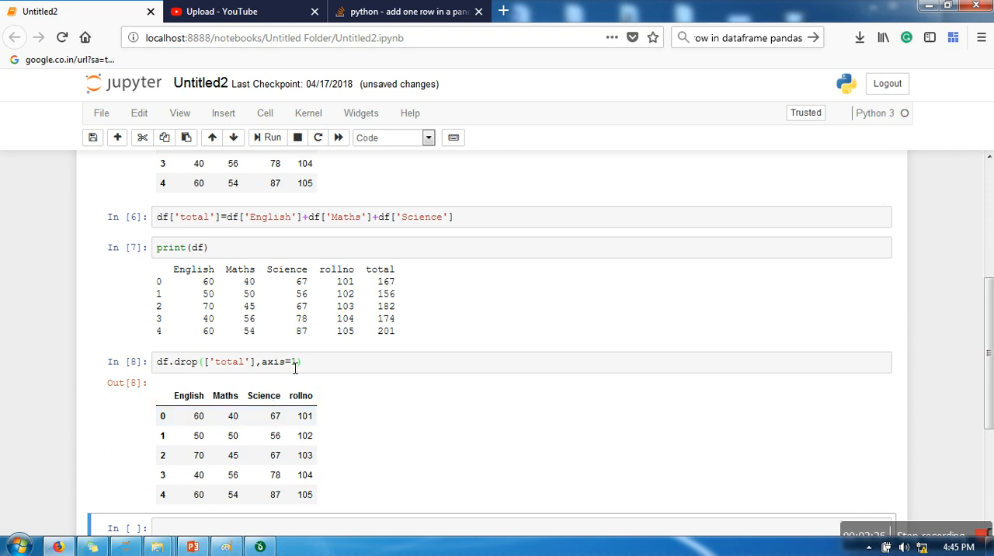
click(272, 362)
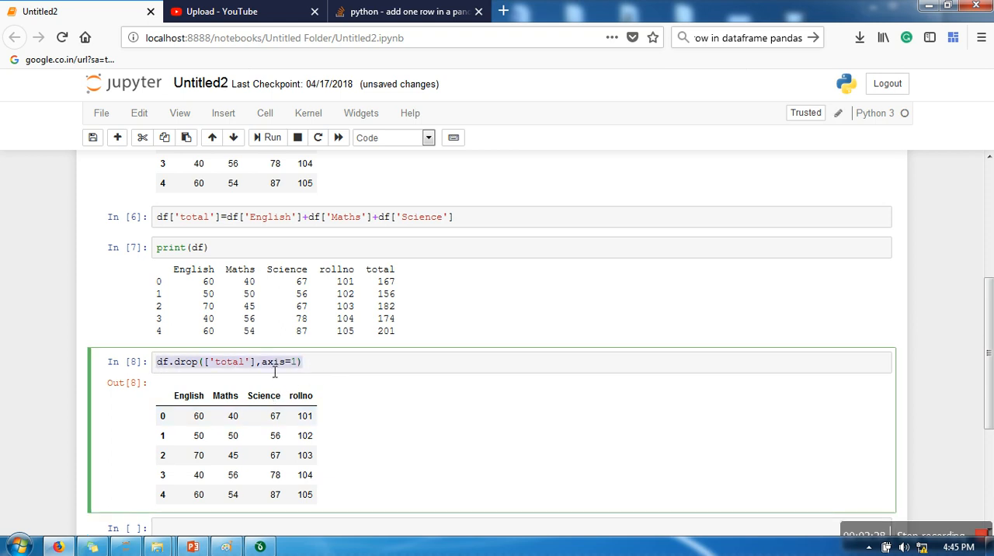
mouse_move(303, 373)
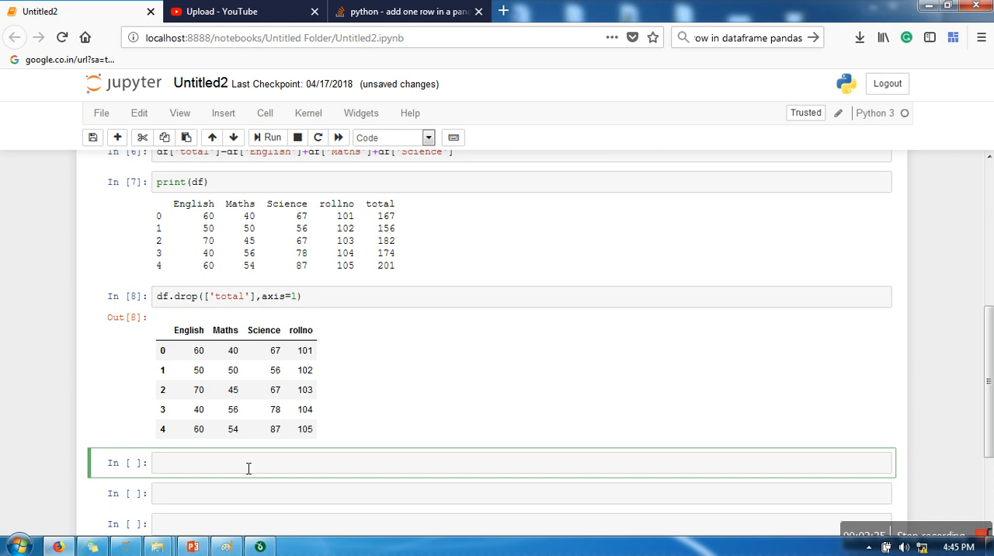
Step: Print df again to show the total column is still present
click(267, 136)
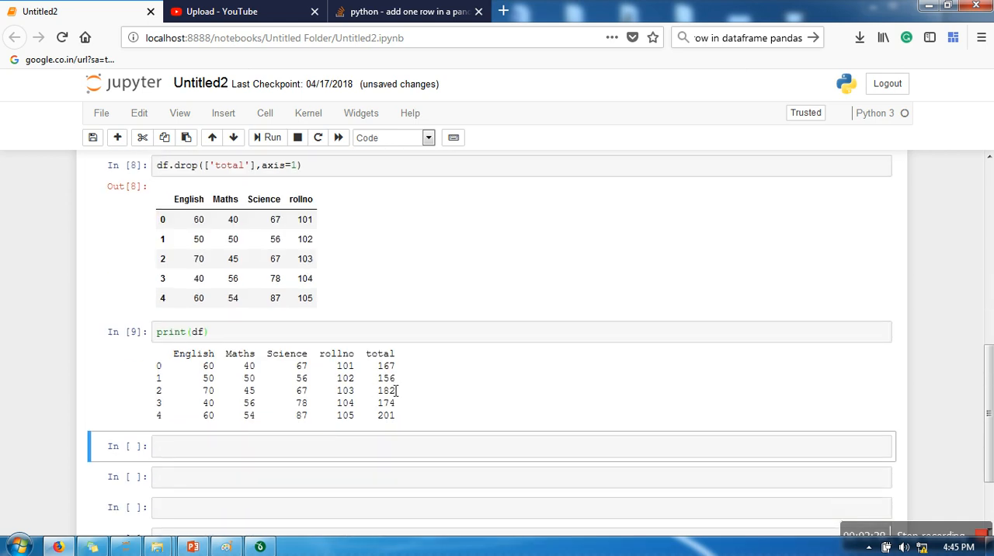
scroll(up, 3)
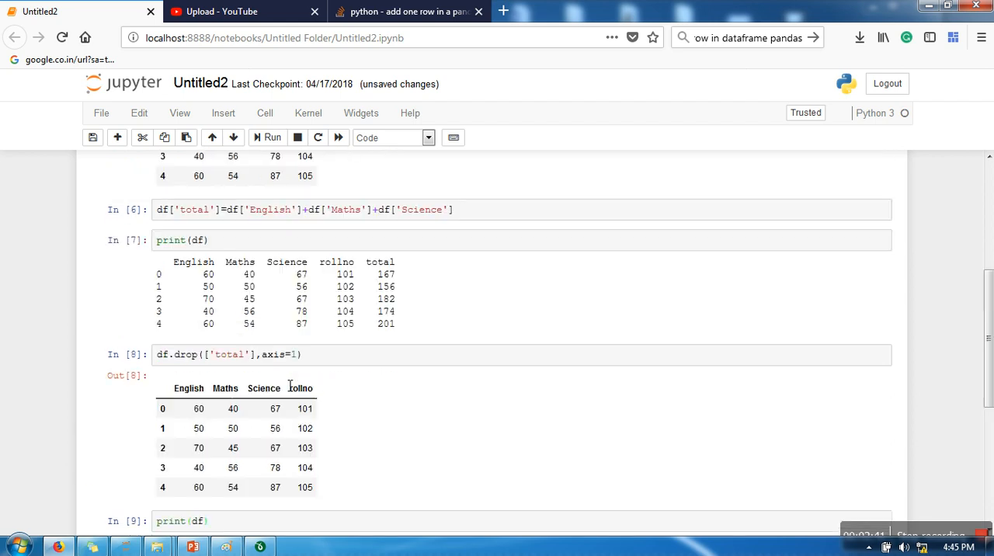
scroll(down, 3)
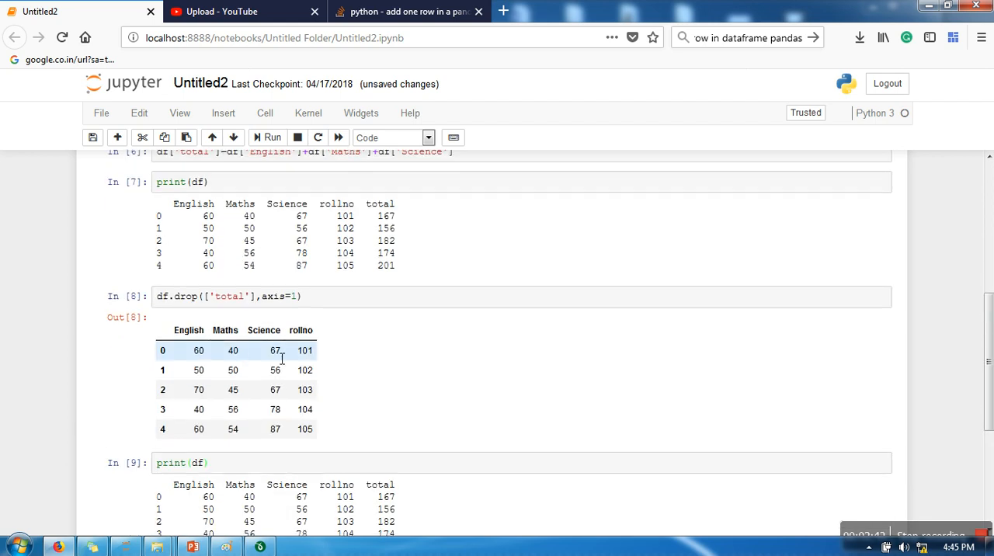
Step: Append inplace=True to the drop call so the total column is removed permanently
click(457, 320)
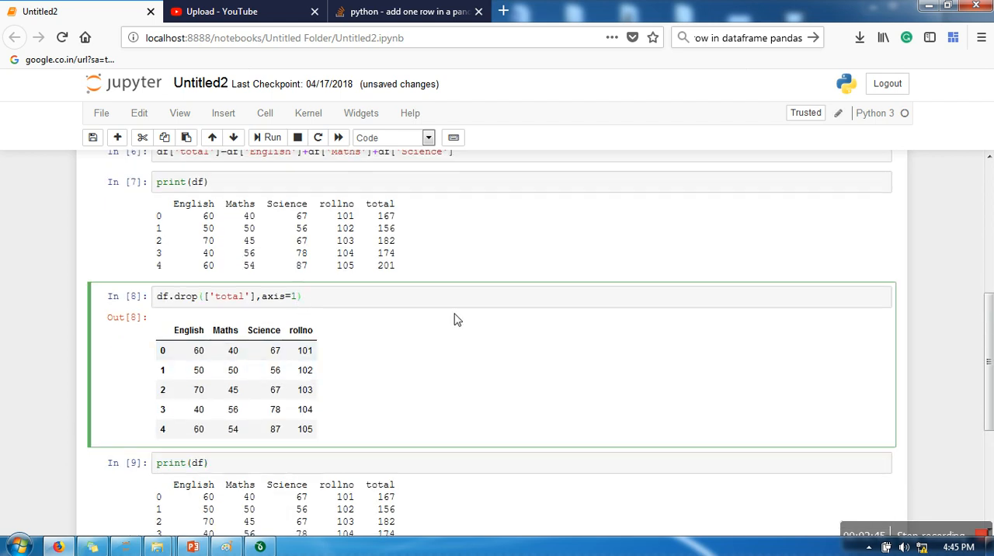
text(inplace)
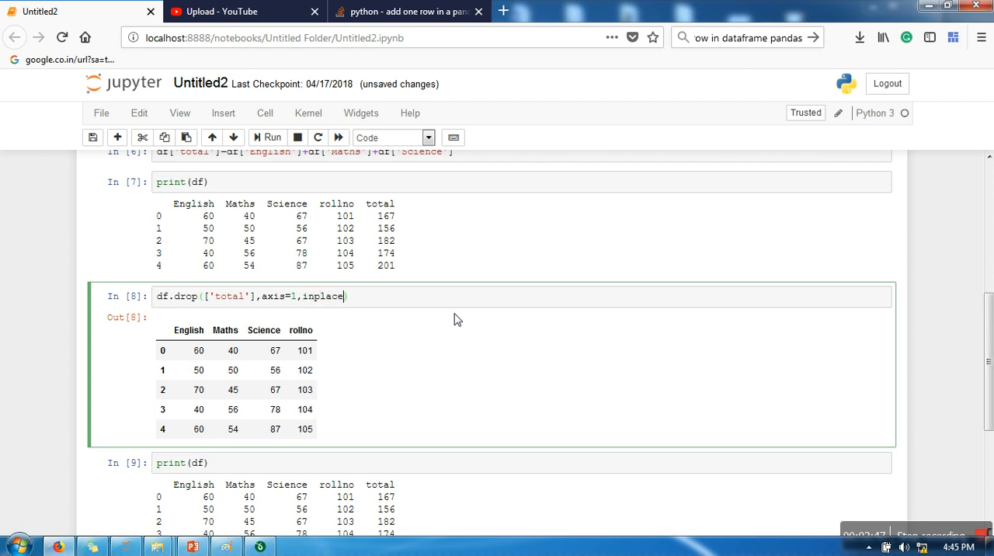
text(True))
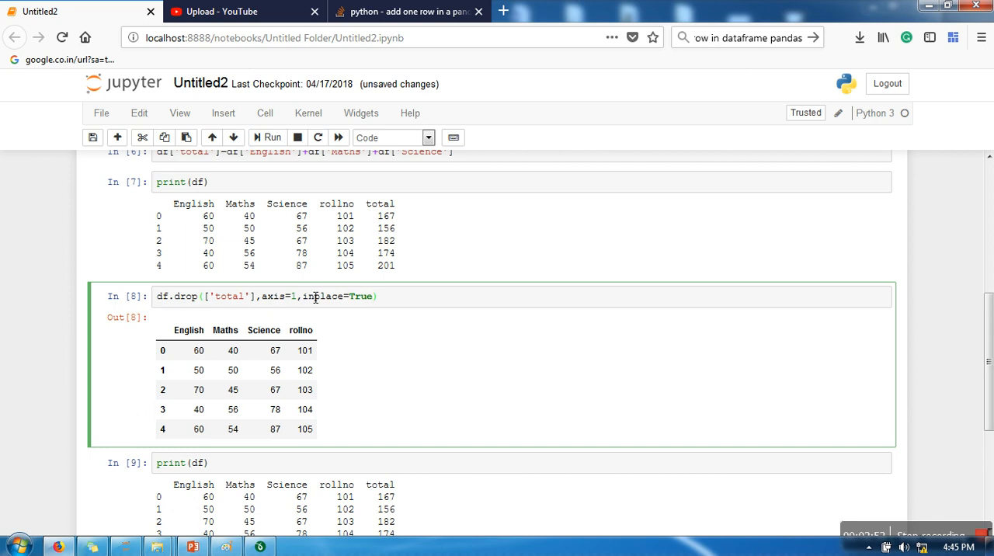
Step: Run the in-place drop, then change it to drop ['English','Maths'] with axis=1
click(267, 137)
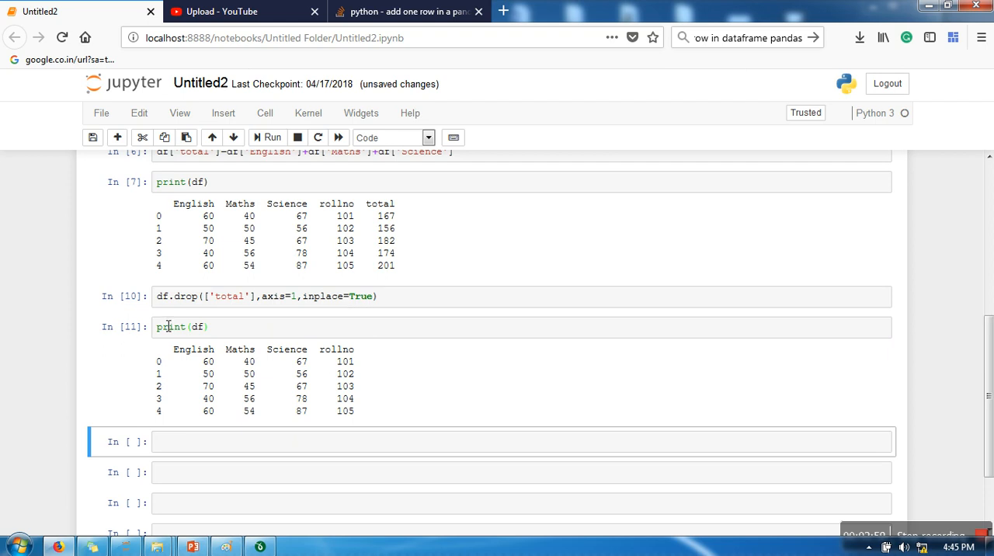
click(248, 295)
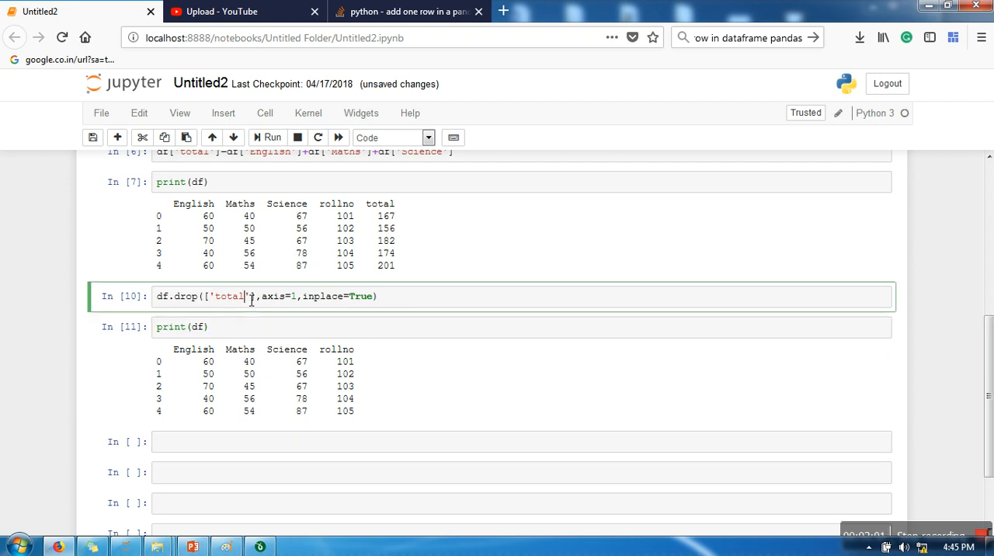
key(Backspace)
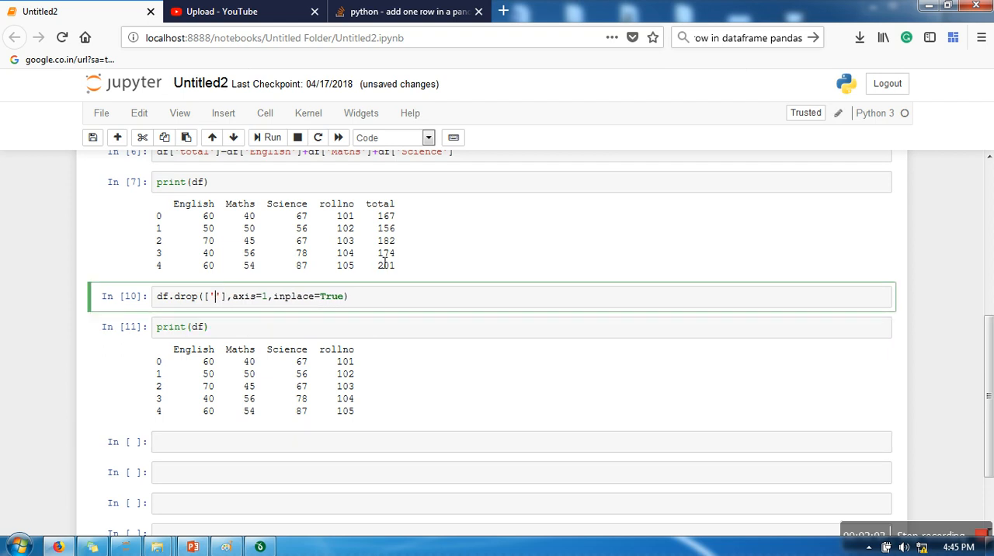
text(English)
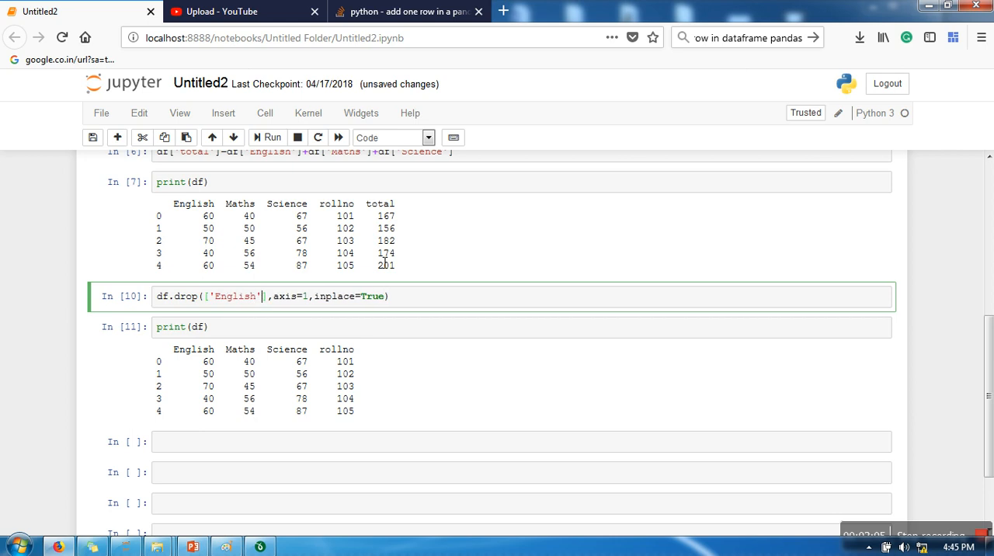
text(,'Maths')
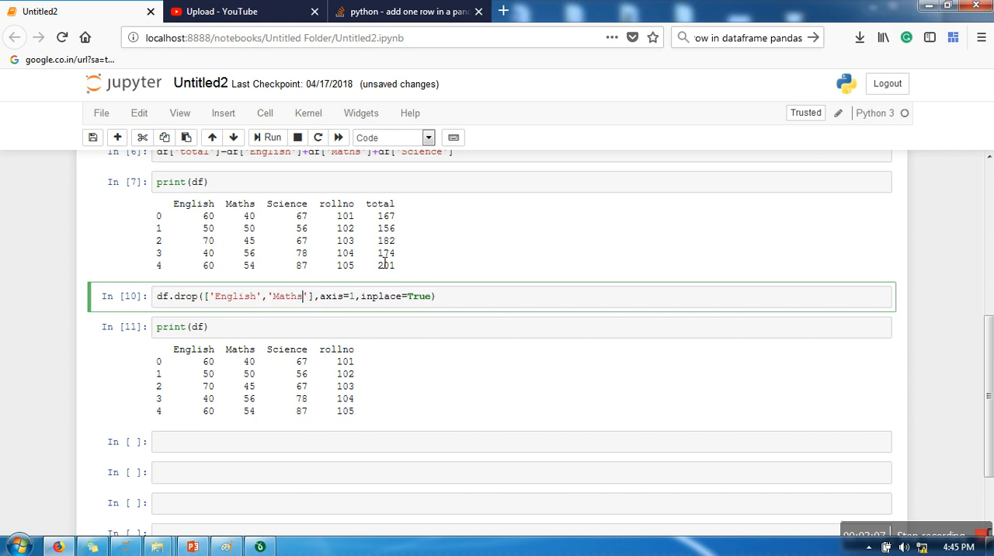
Step: Execute the drop and reprint df, leaving only Science and rollno
click(323, 326)
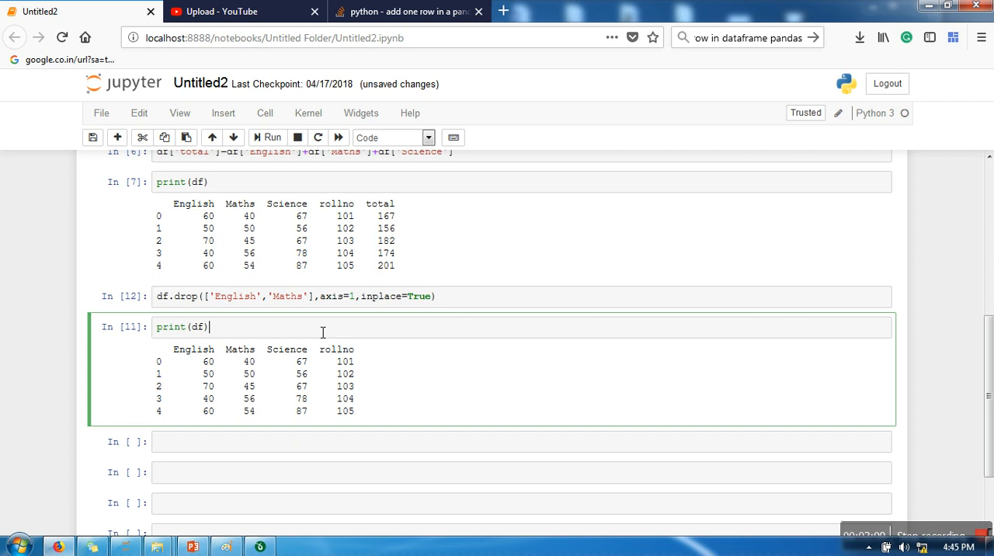
click(272, 137)
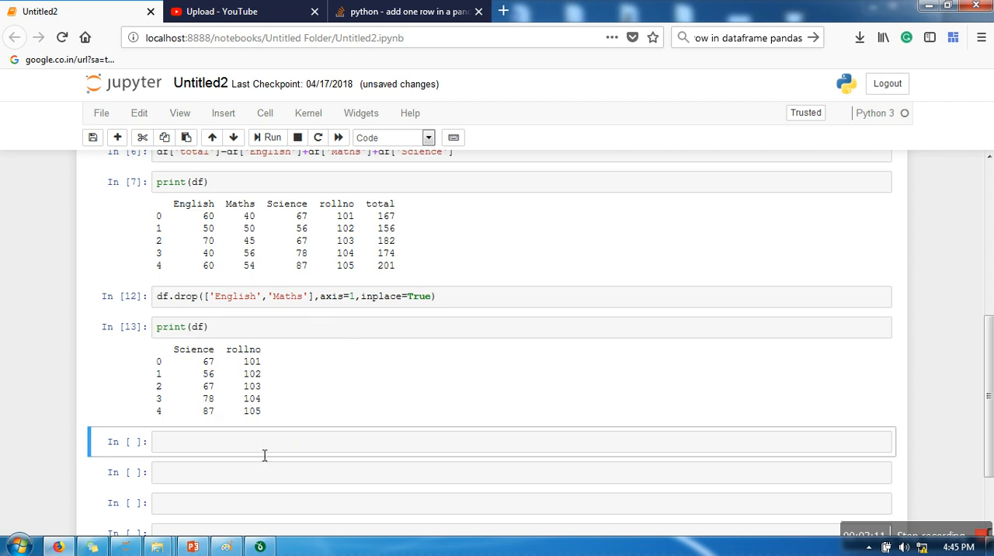
click(267, 441)
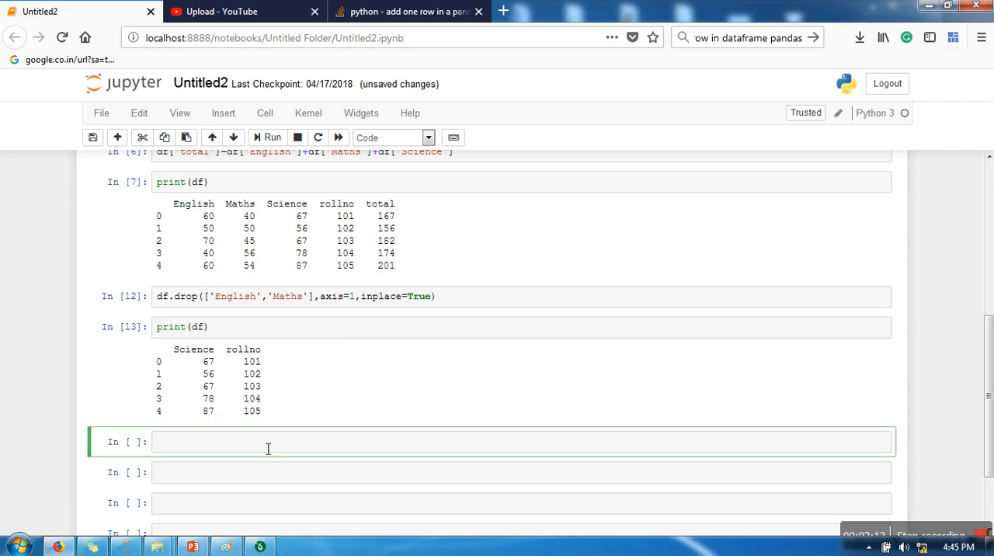
Step: Write df.drop(0,axis=0,inplace=True) in a new cell to remove row 0
click(267, 441)
text(df.drop())
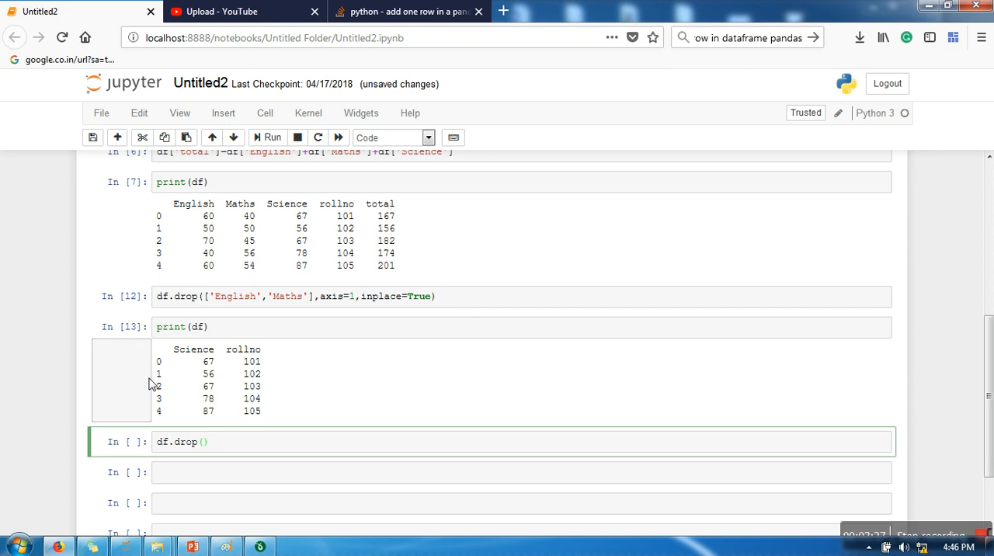
mouse_move(303, 456)
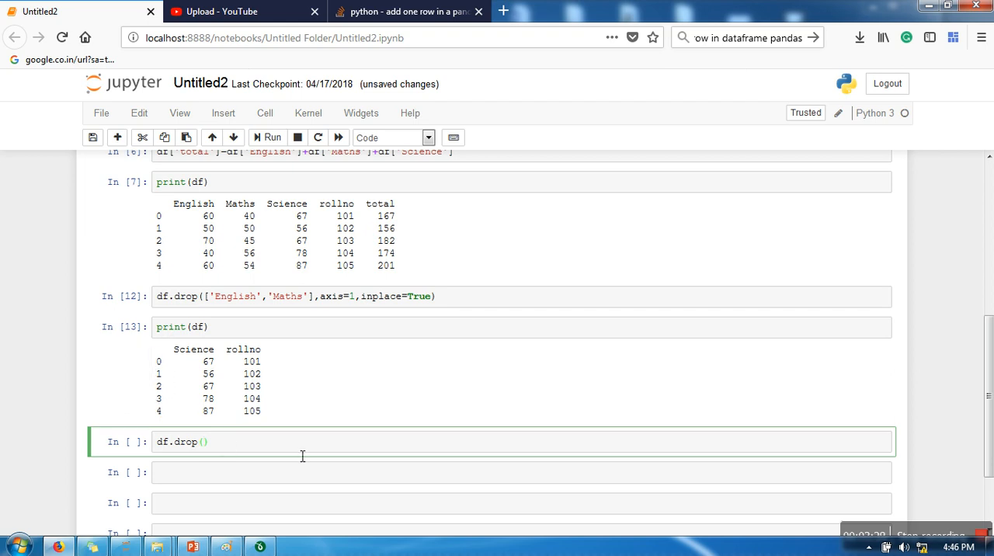
mouse_move(413, 403)
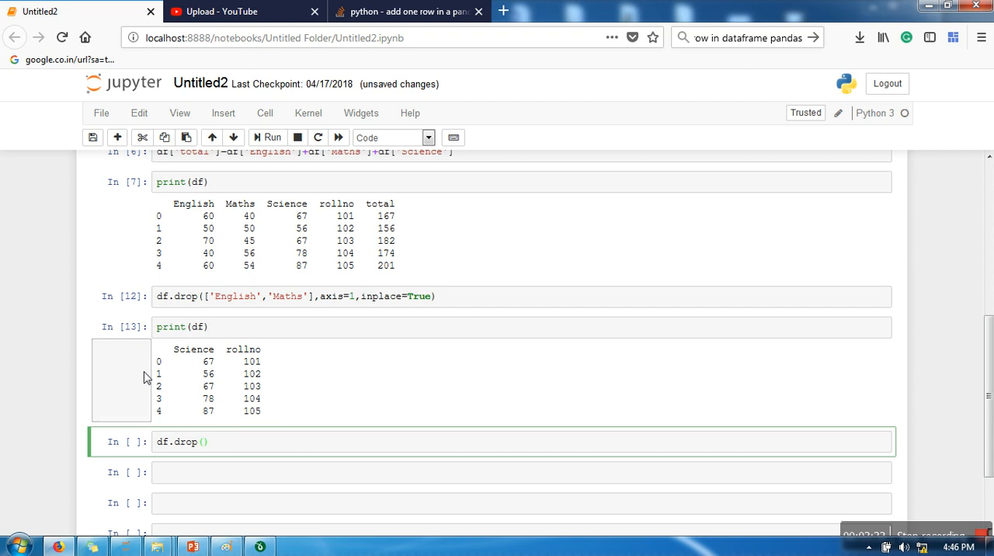
text(0,)
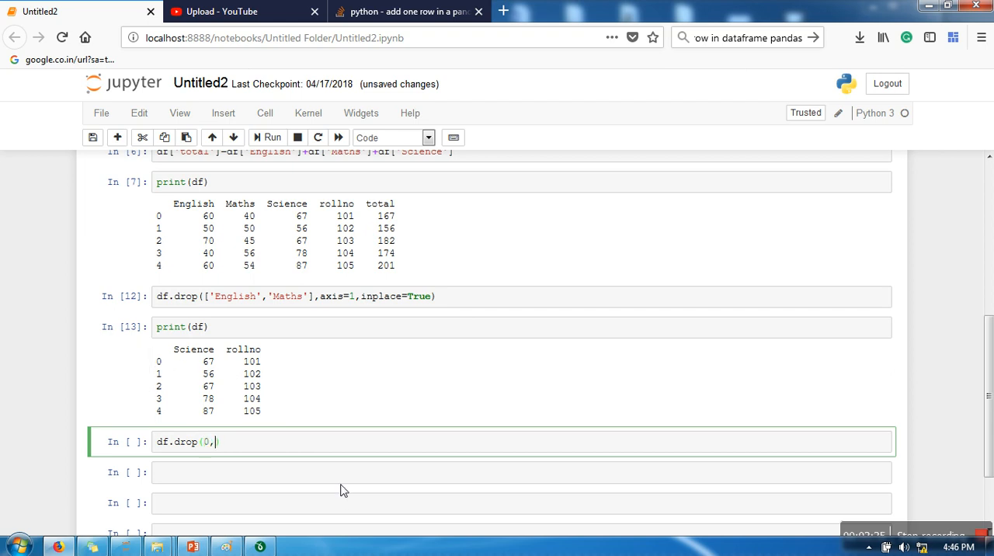
text(axi)
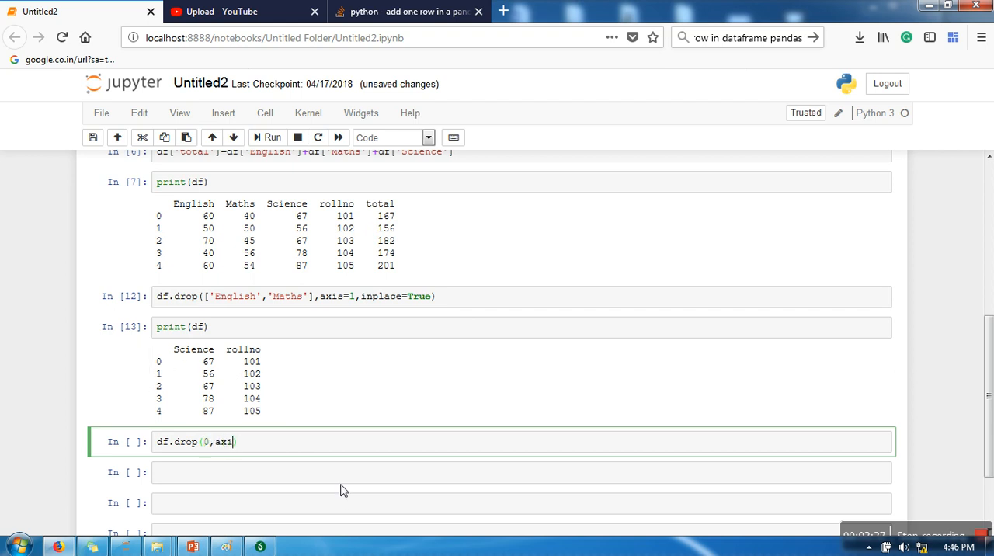
text(s=0))
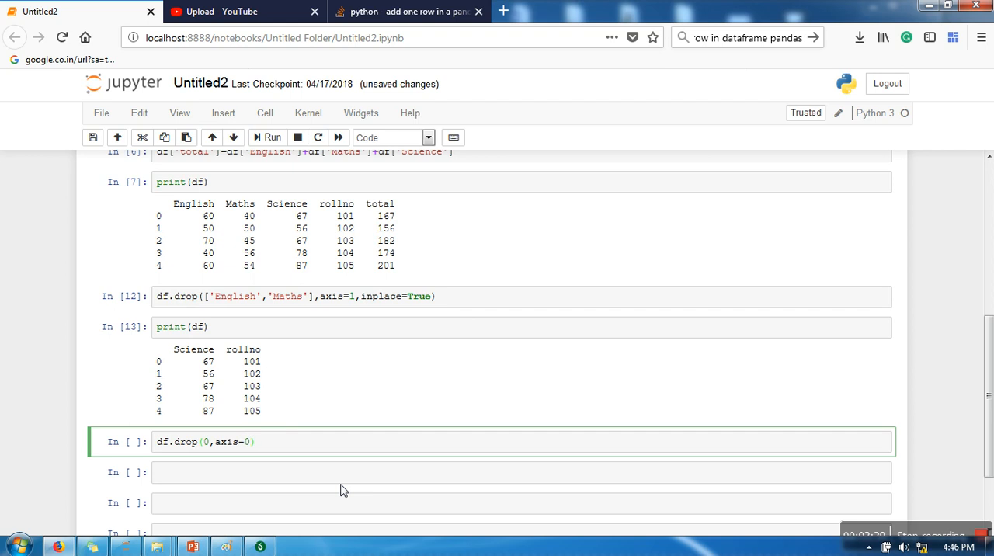
text(,inplac)
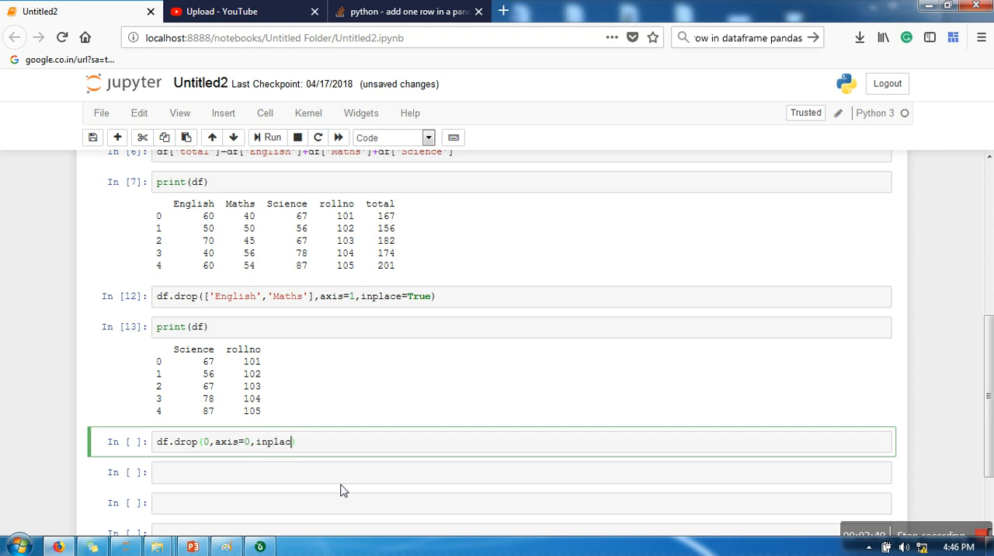
text(e=True)
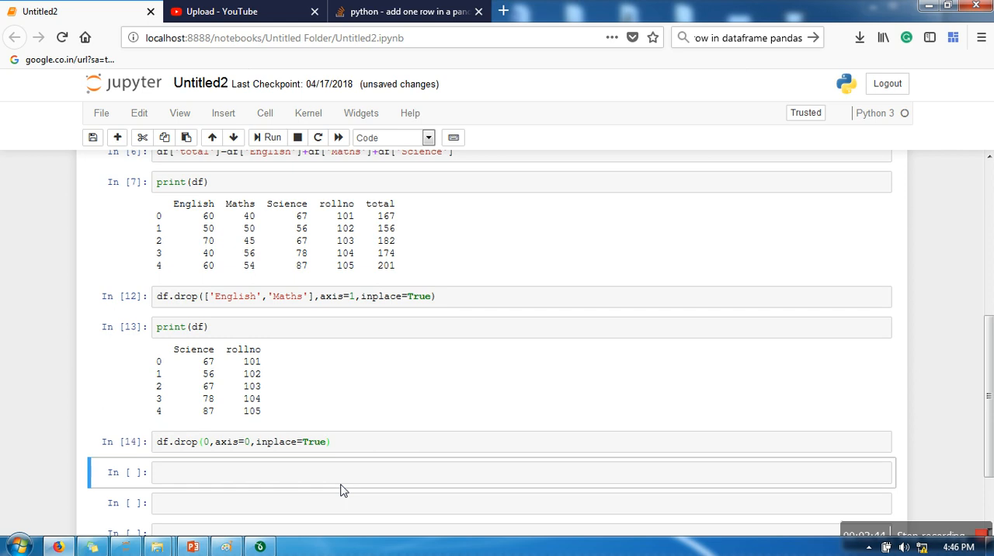
Step: Print df to confirm only rows 1 to 4 remain
text(print)
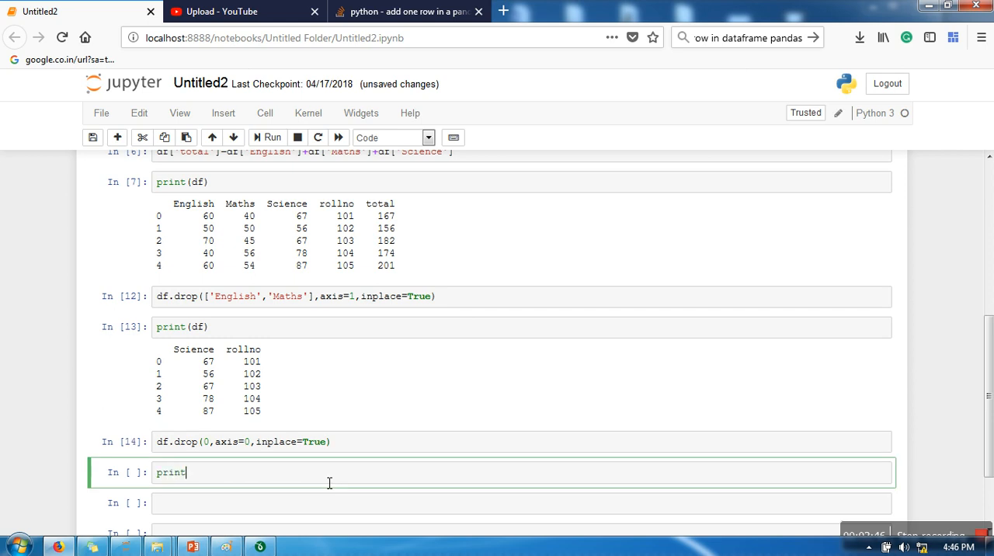
click(267, 137)
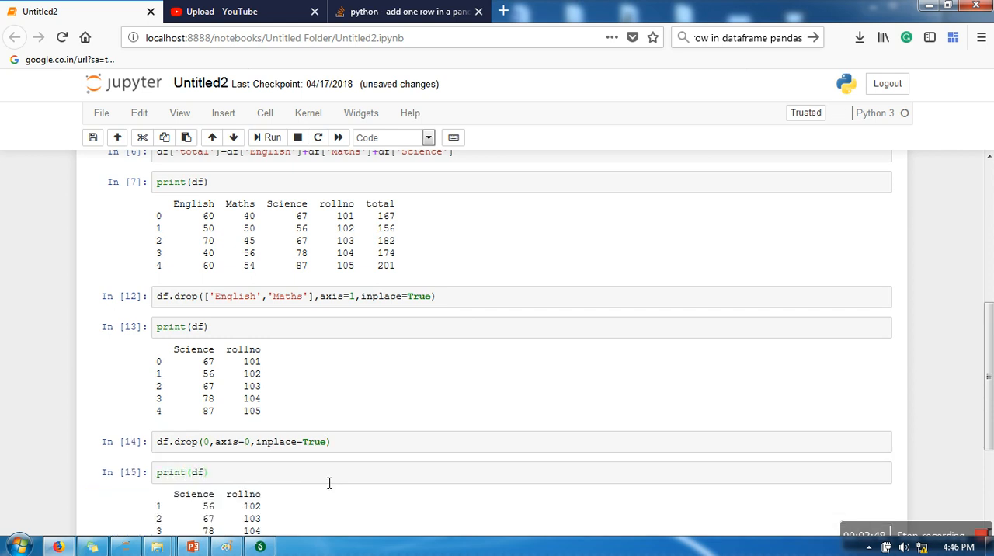
scroll(down, 3)
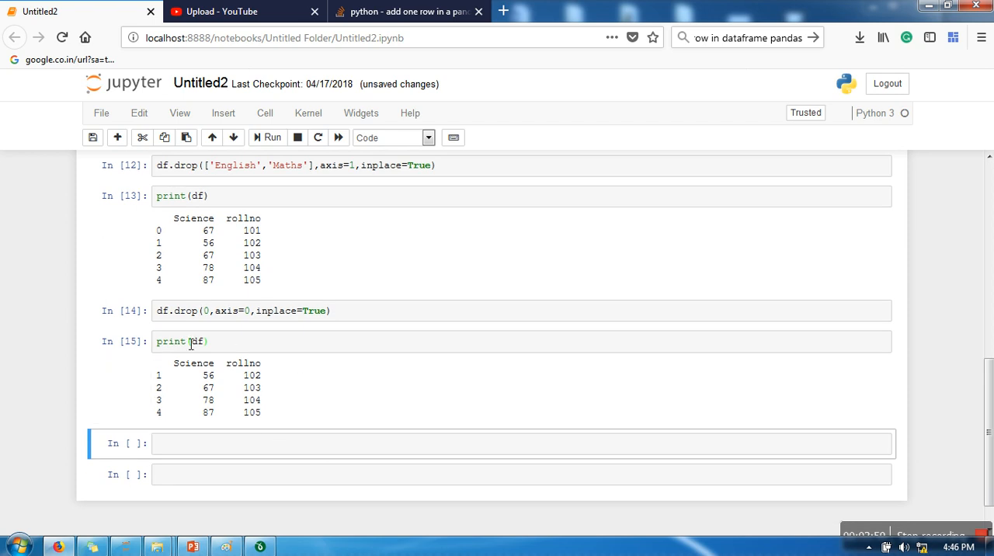
click(257, 445)
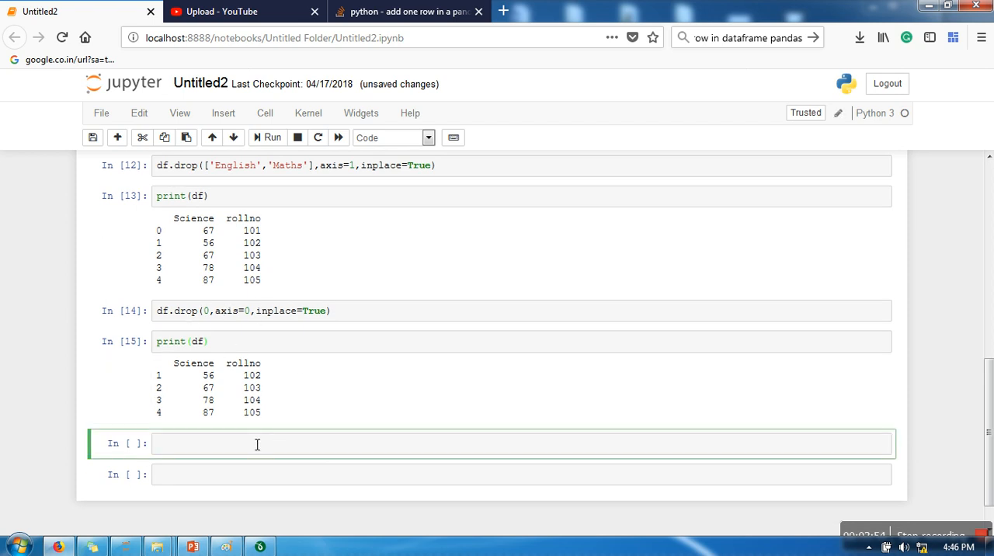
Step: Assign df.loc[0]=[45,110] and print df, listing the new row 0 last
text(df.loc[0)
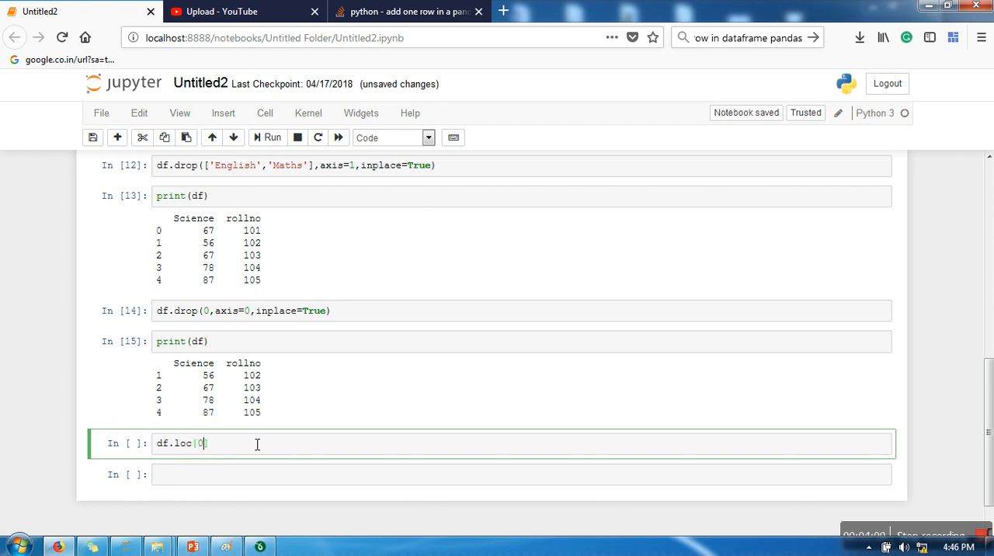
text(=)
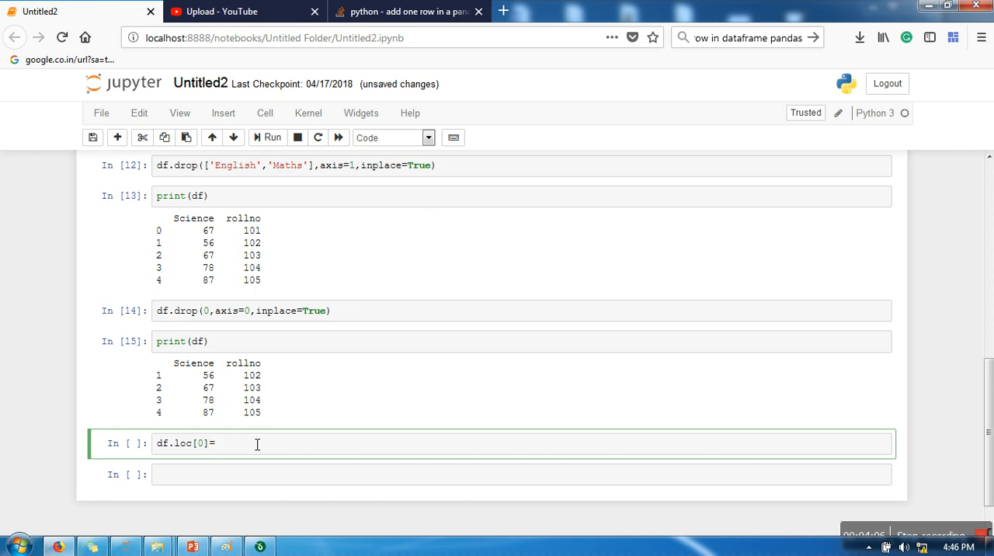
mouse_move(214, 372)
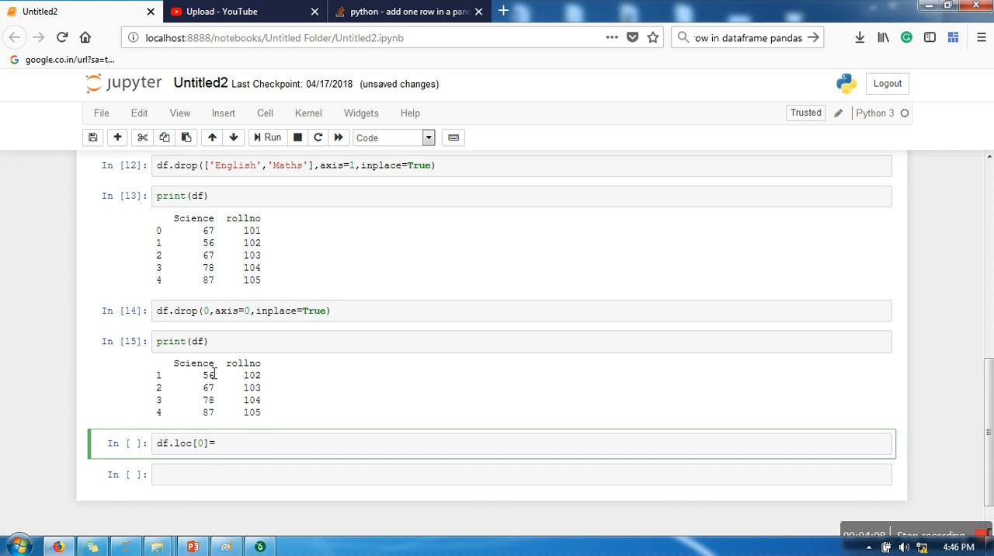
mouse_move(159, 365)
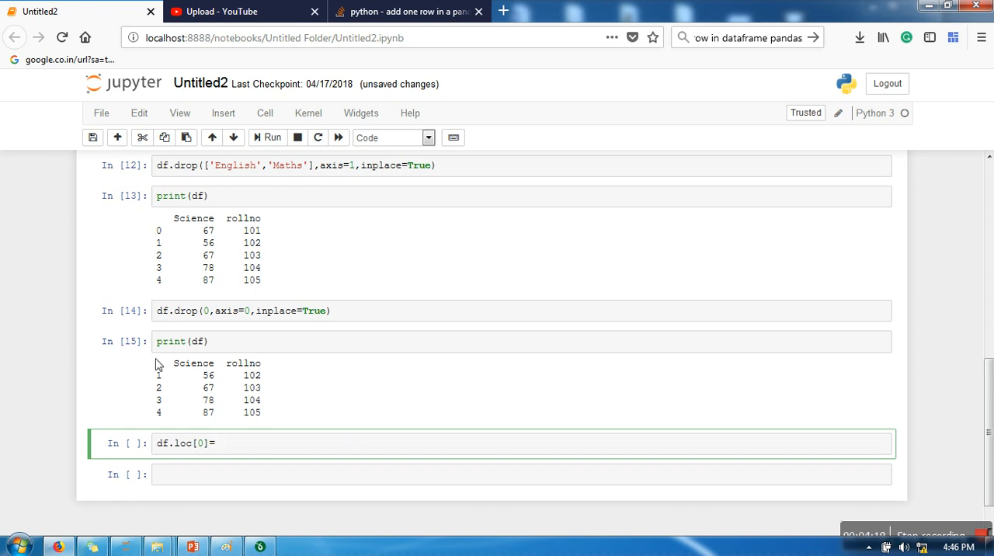
text([)
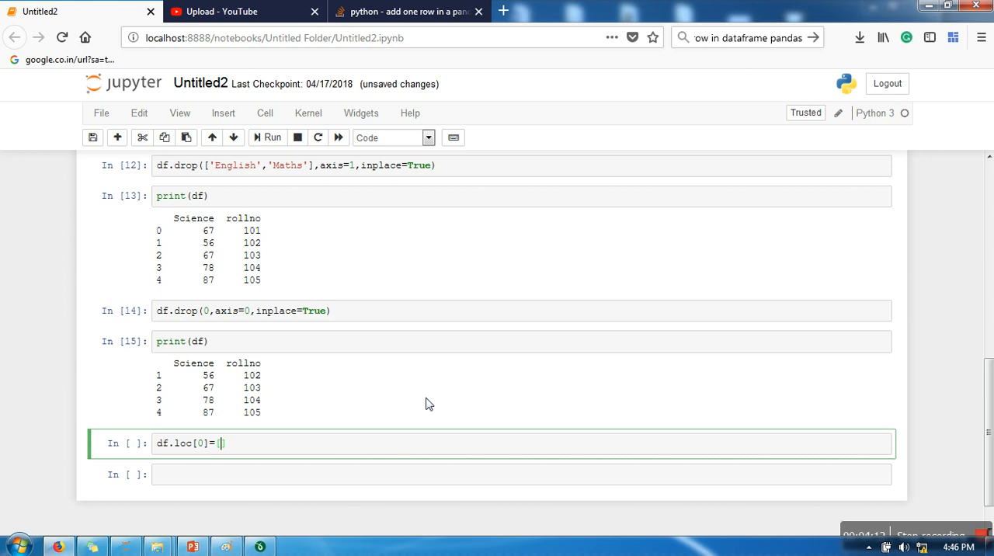
text(45,1)
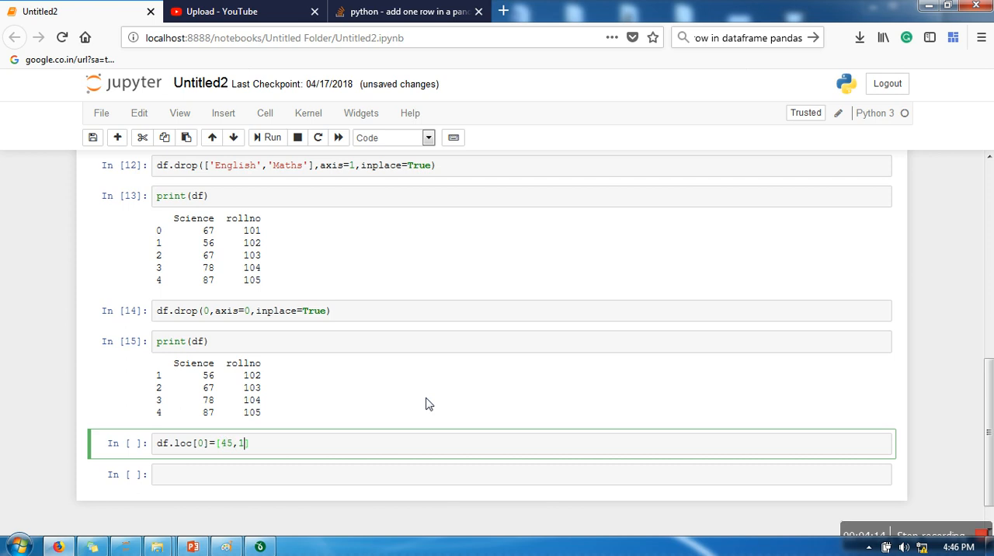
text(10])
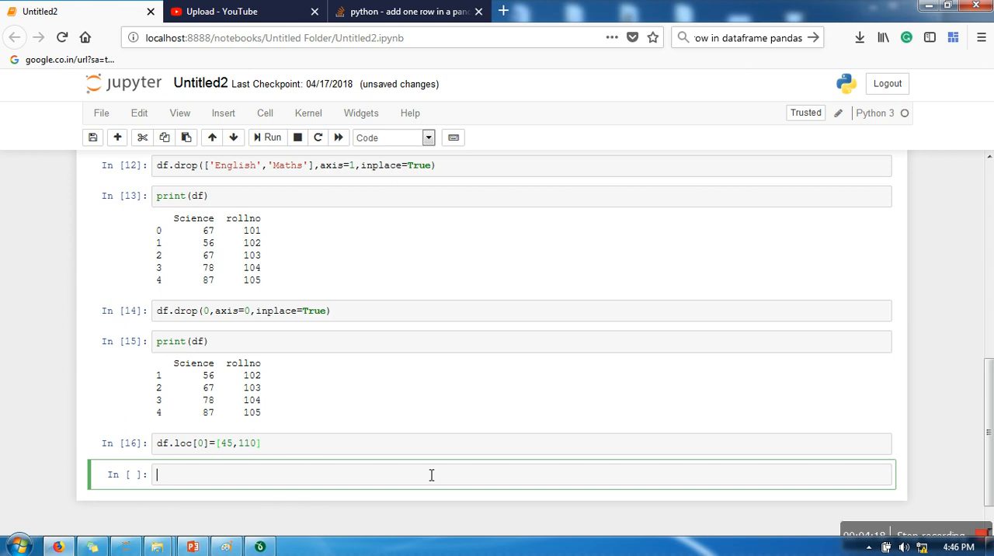
text(print(df))
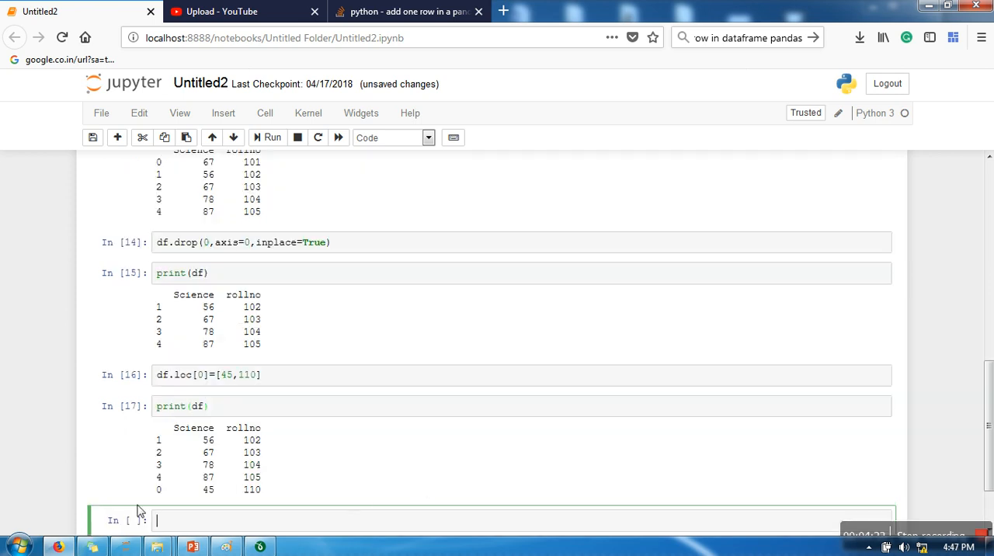
mouse_move(264, 491)
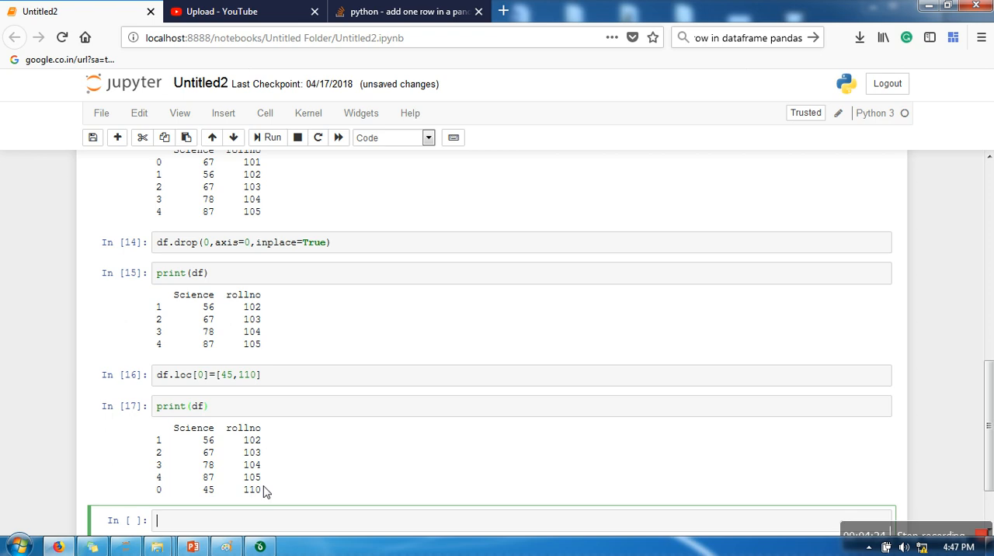
mouse_move(175, 398)
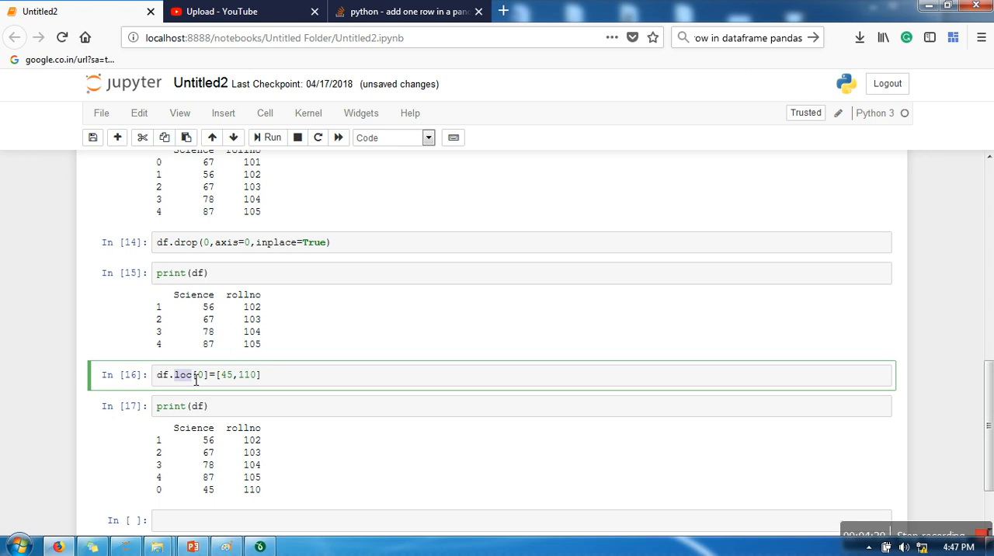
mouse_move(411, 342)
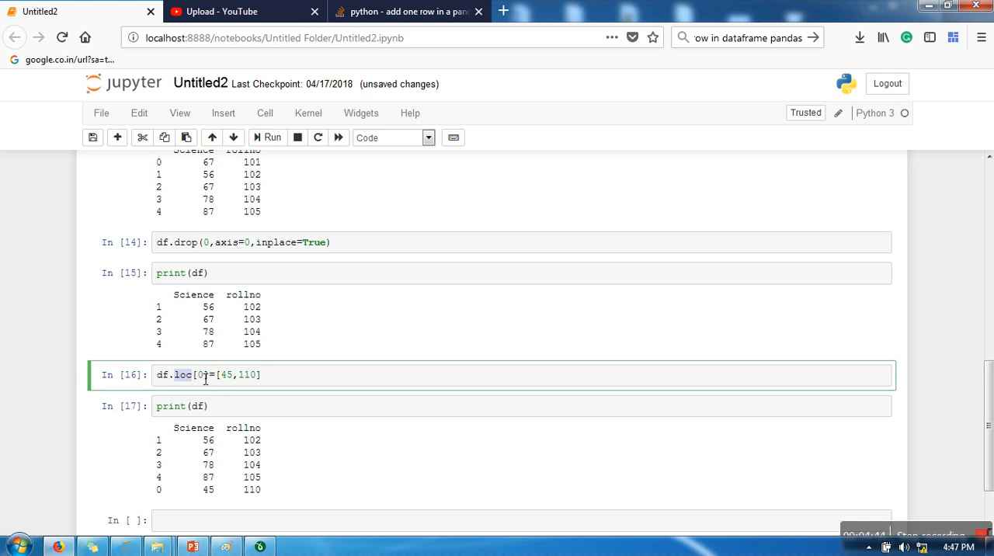
mouse_move(978, 503)
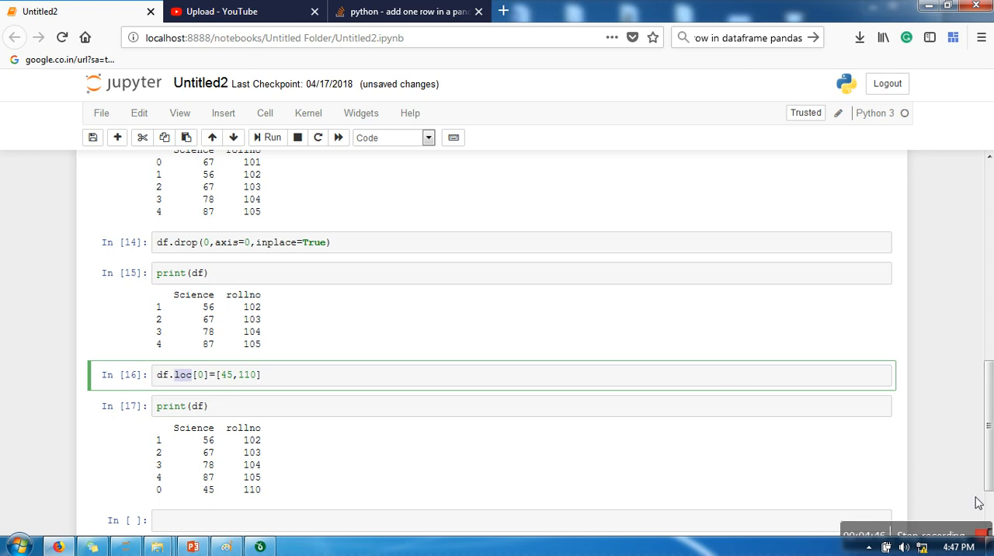